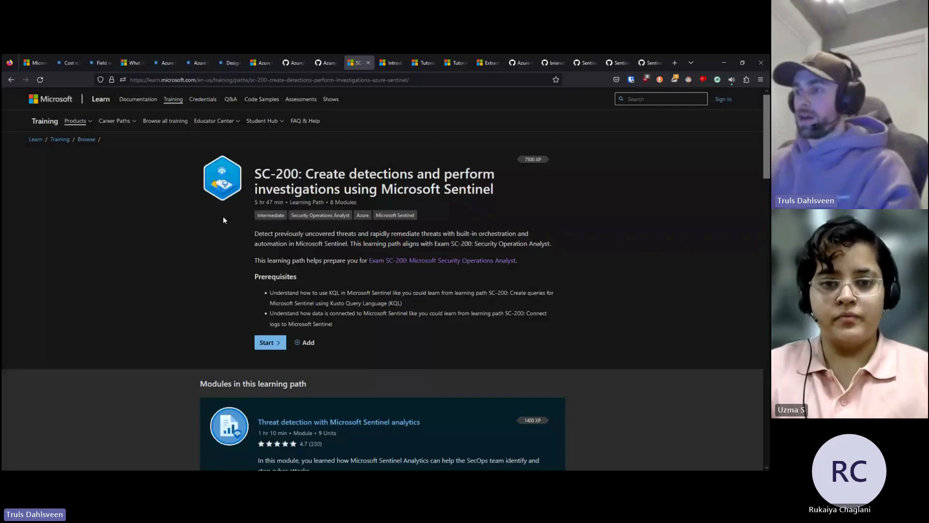
# - Scroll the SC-200 learning path and open the 'Automation in Microsoft Sentinel' module
pyautogui.scroll(-3)
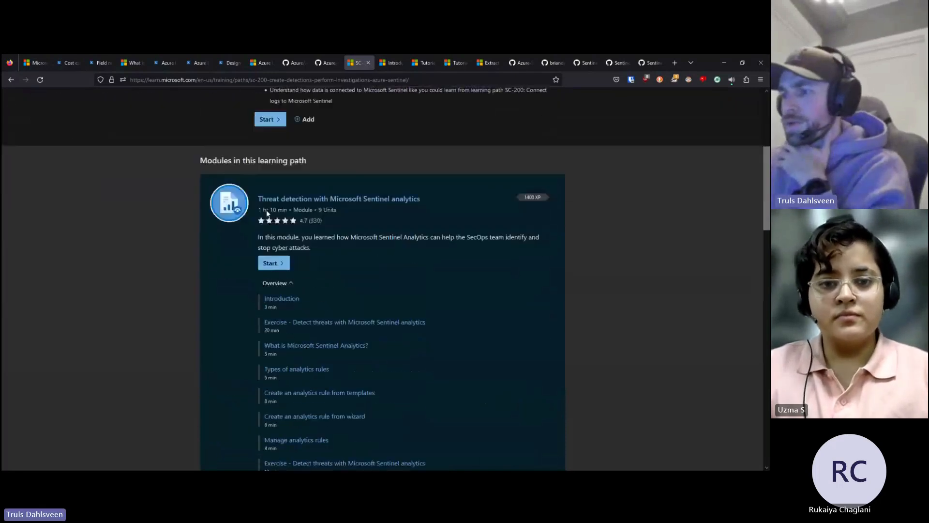
pyautogui.scroll(-3)
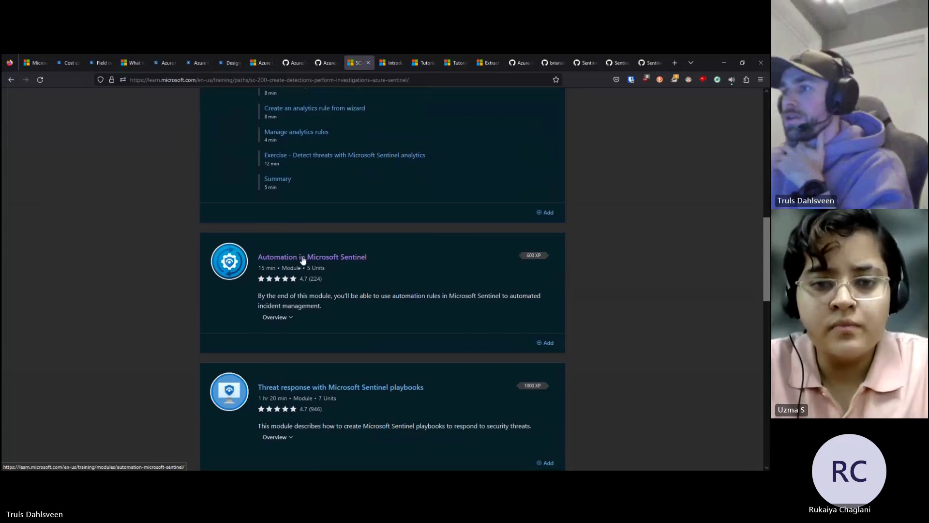
pyautogui.click(311, 257)
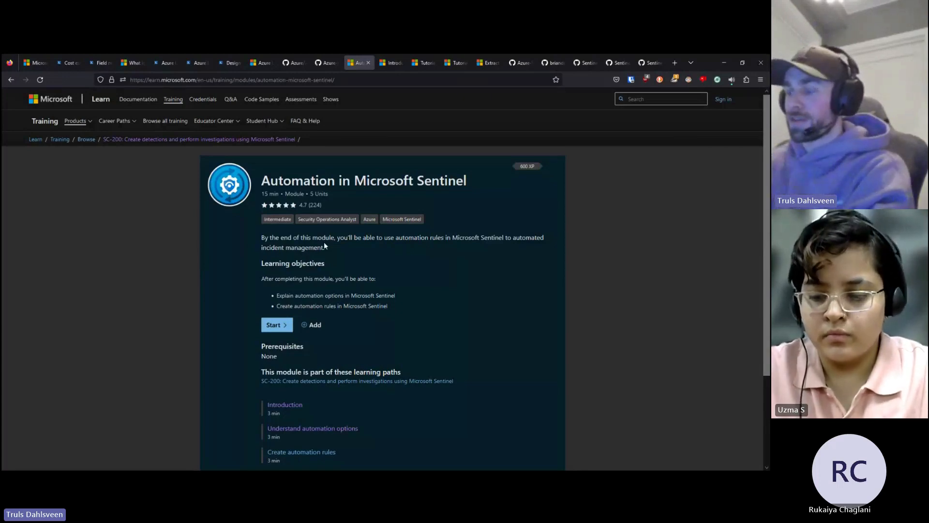
# - Scroll the module page and open its 'Introduction' unit (Unit 1 of 5)
pyautogui.scroll(-3)
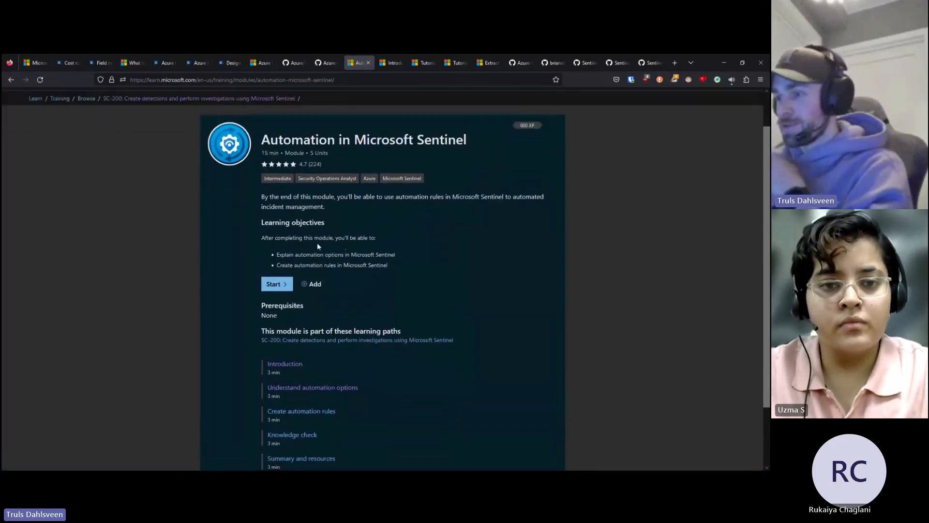
pyautogui.scroll(-3)
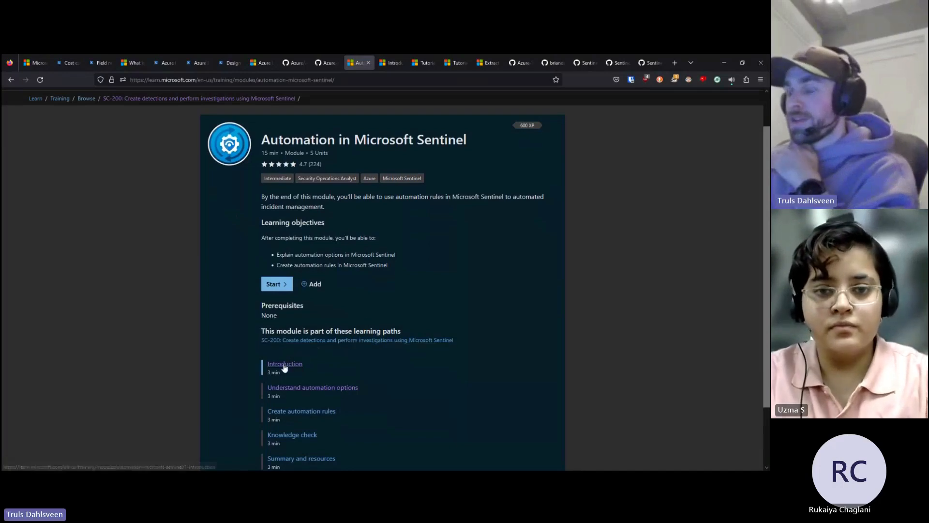
pyautogui.click(285, 364)
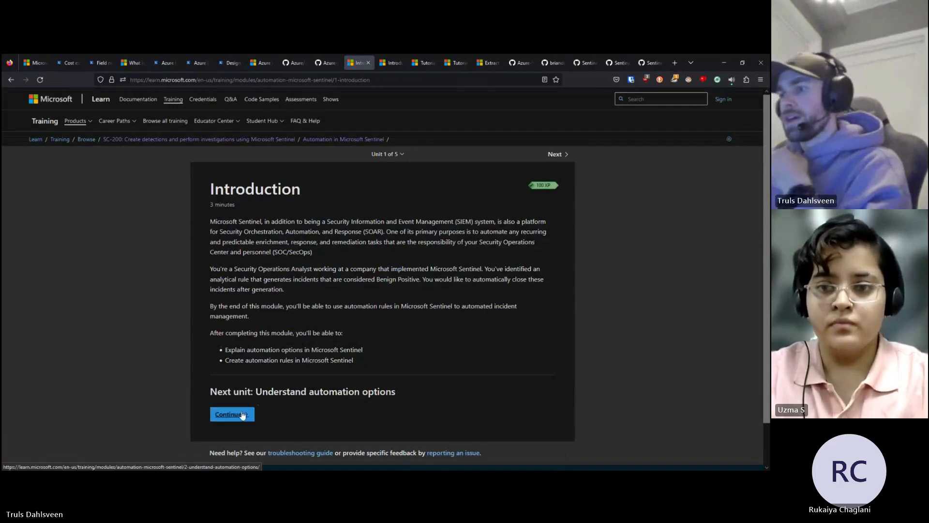
# - Continue to unit 2, 'Understand automation options', and read its Automation rules and Playbooks sections
pyautogui.click(232, 414)
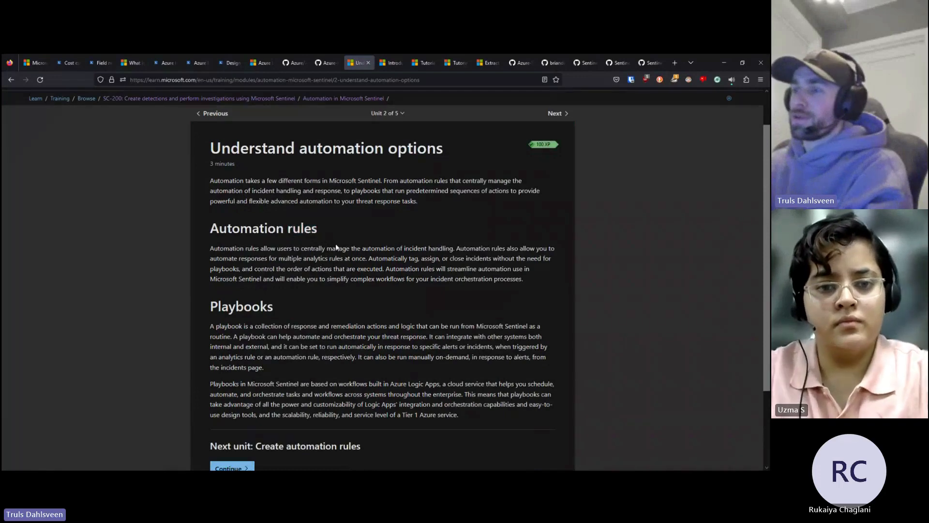
pyautogui.scroll(-3)
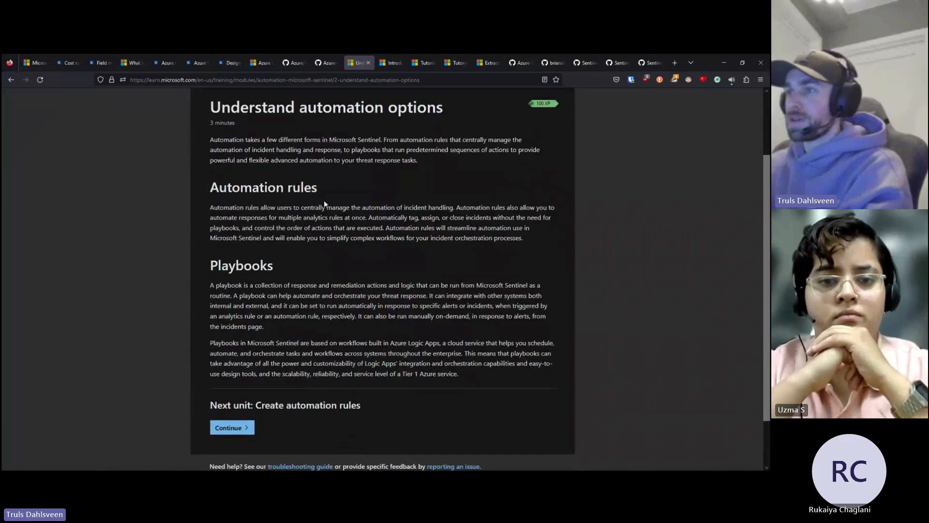
pyautogui.doubleClick(263, 188)
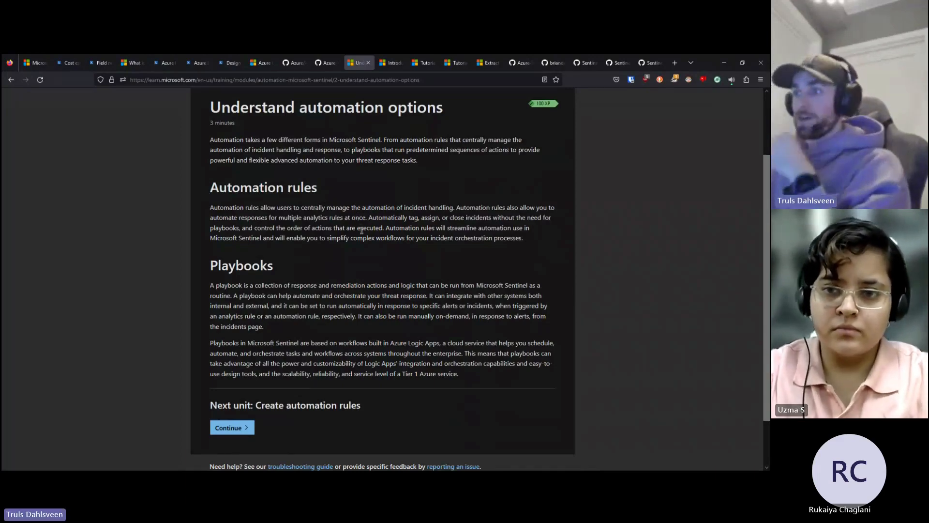
pyautogui.scroll(-3)
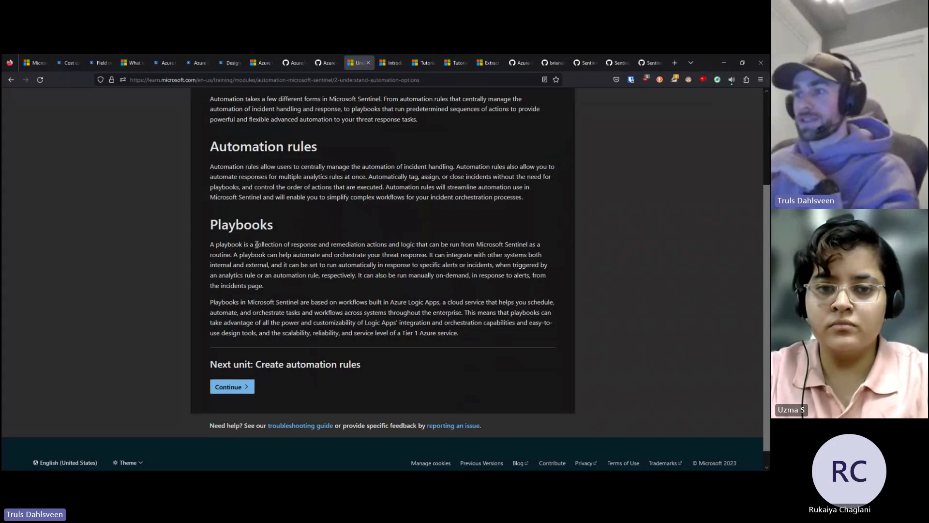
pyautogui.moveTo(254, 244); pyautogui.dragTo(389, 244)
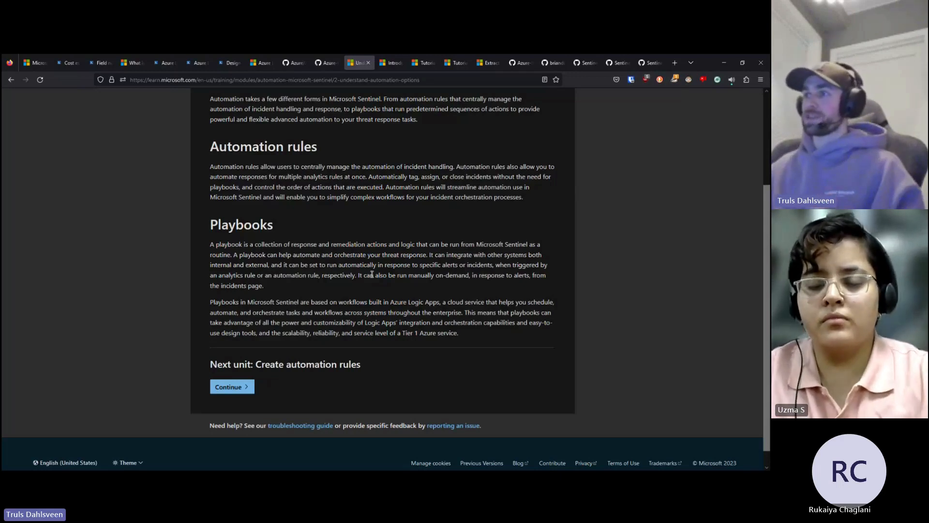
# - Browse the SOAR in Microsoft Sentinel article and the 'Respond to threats' tutorial
pyautogui.click(390, 62)
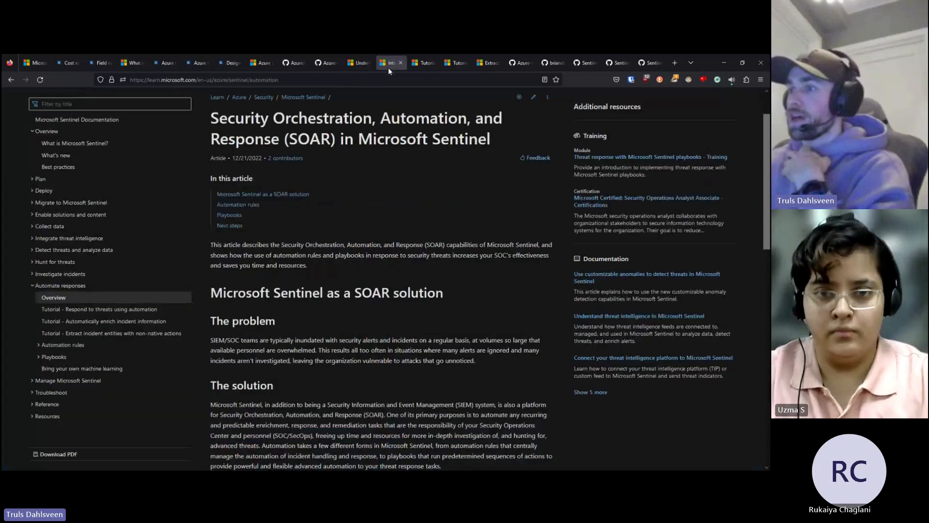
pyautogui.scroll(-3)
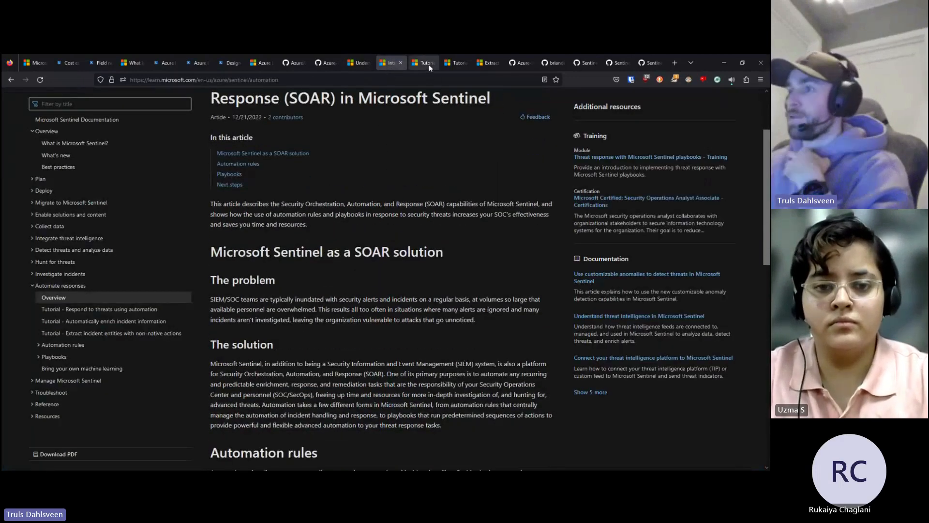
pyautogui.click(100, 309)
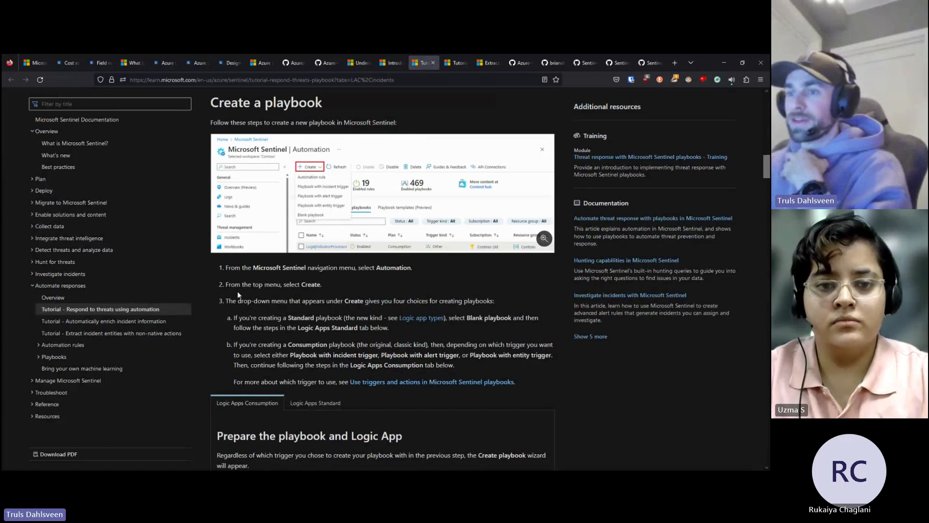
pyautogui.moveTo(214, 309)
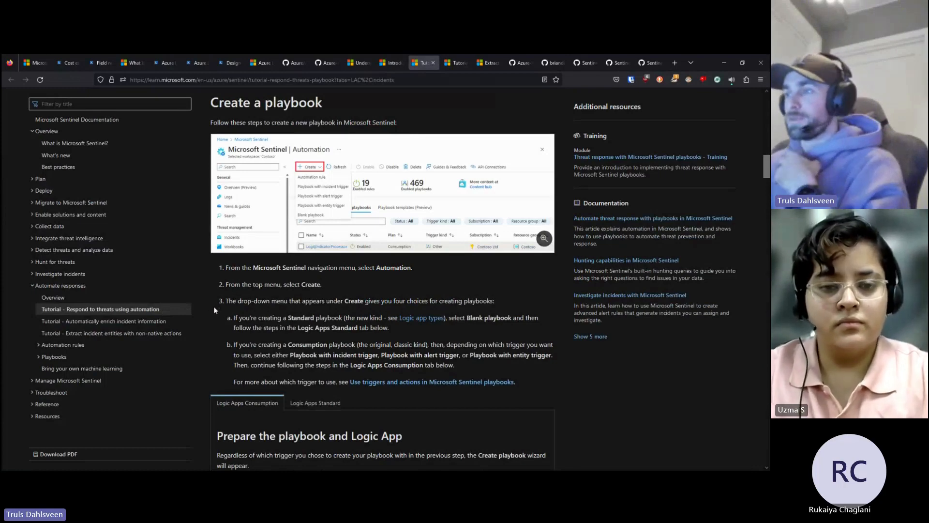
pyautogui.moveTo(217, 296)
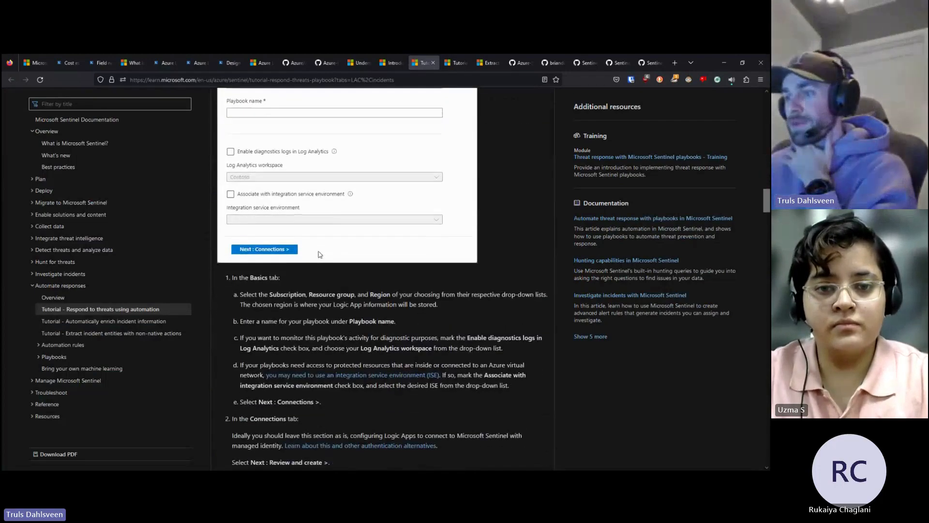
pyautogui.scroll(-3)
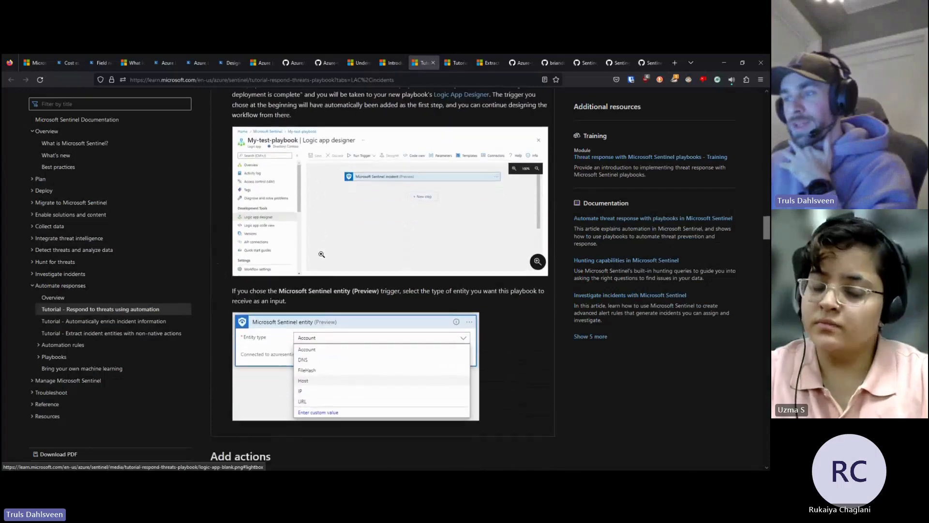
pyautogui.scroll(-3)
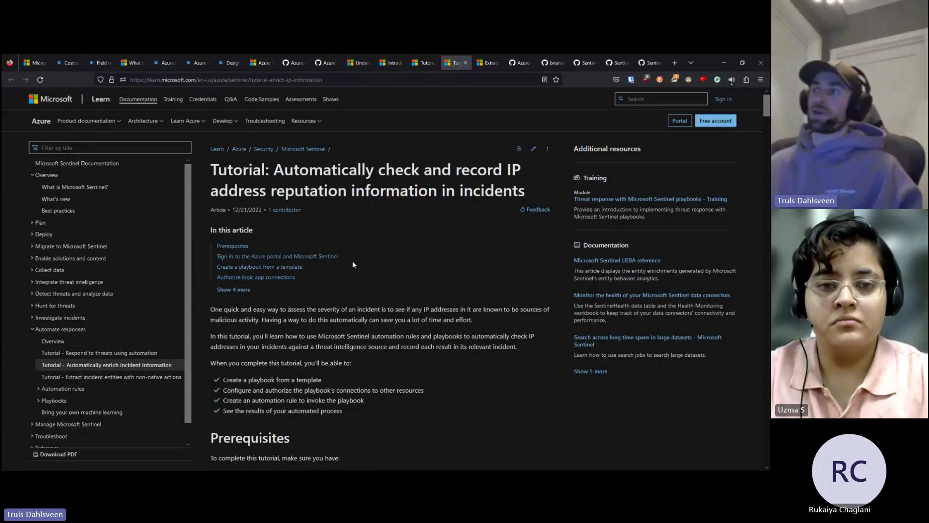
pyautogui.moveTo(373, 226)
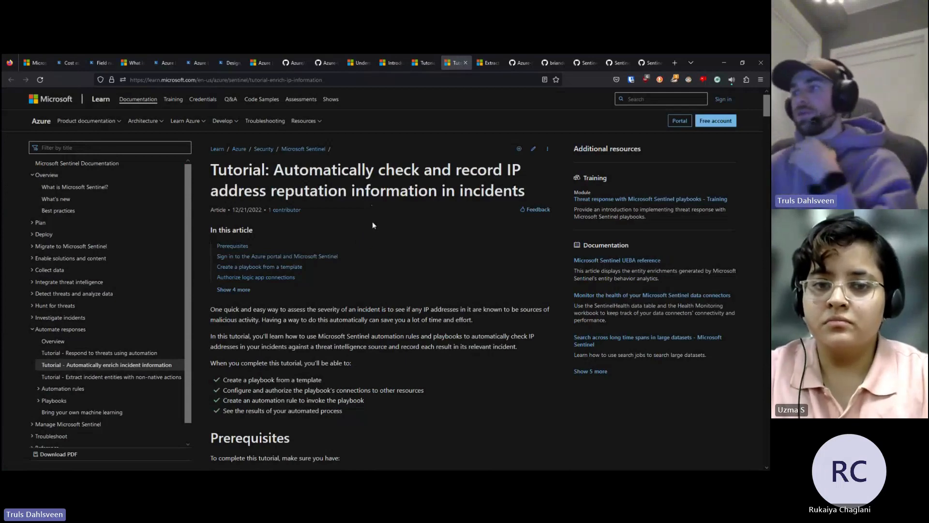
pyautogui.moveTo(539, 174)
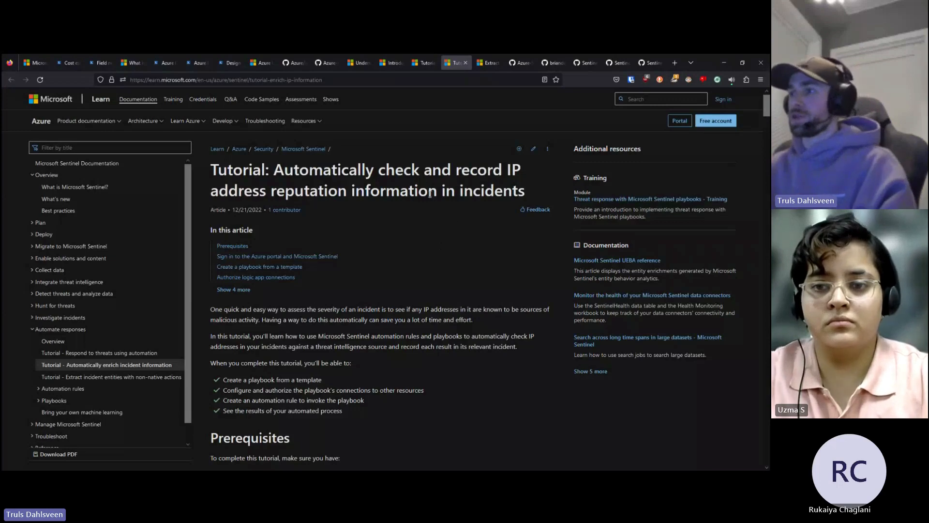
pyautogui.moveTo(484, 75)
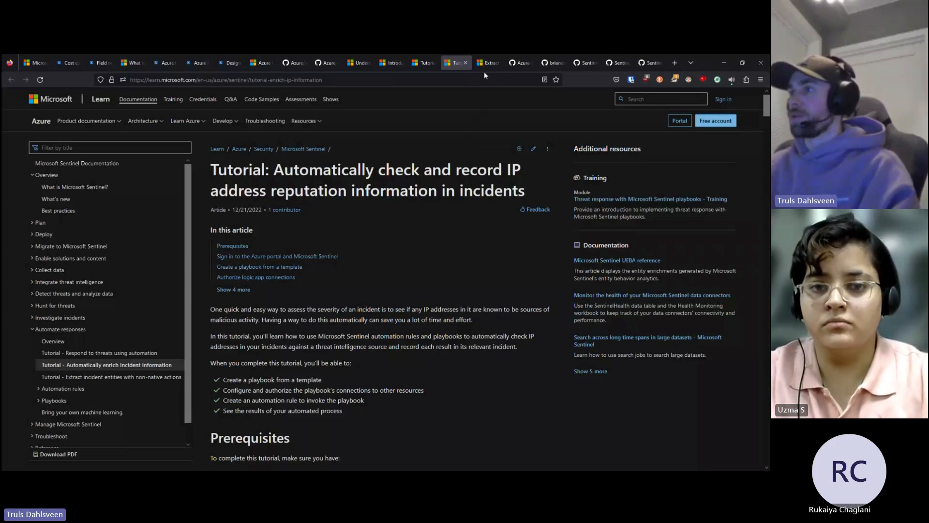
# - Switch to the extract-incident-entities tutorial and scroll to its learning steps
pyautogui.click(487, 63)
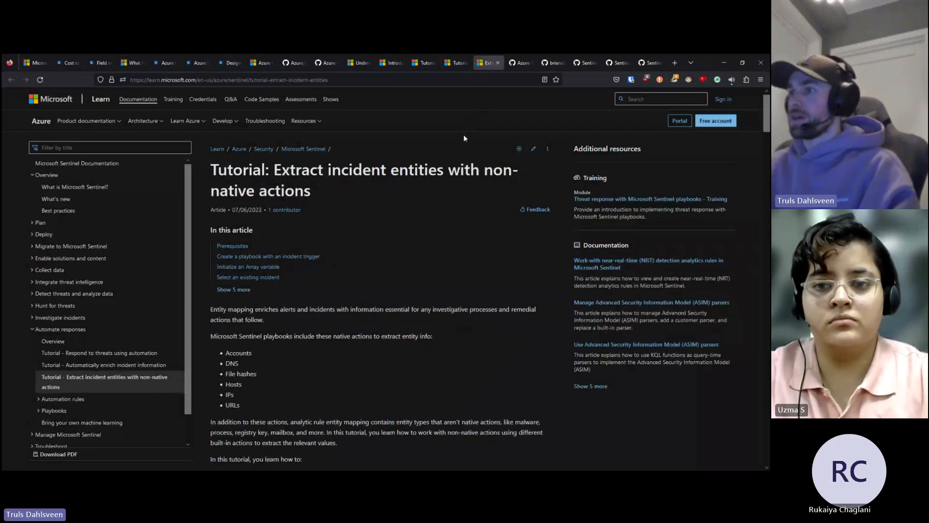
pyautogui.scroll(-3)
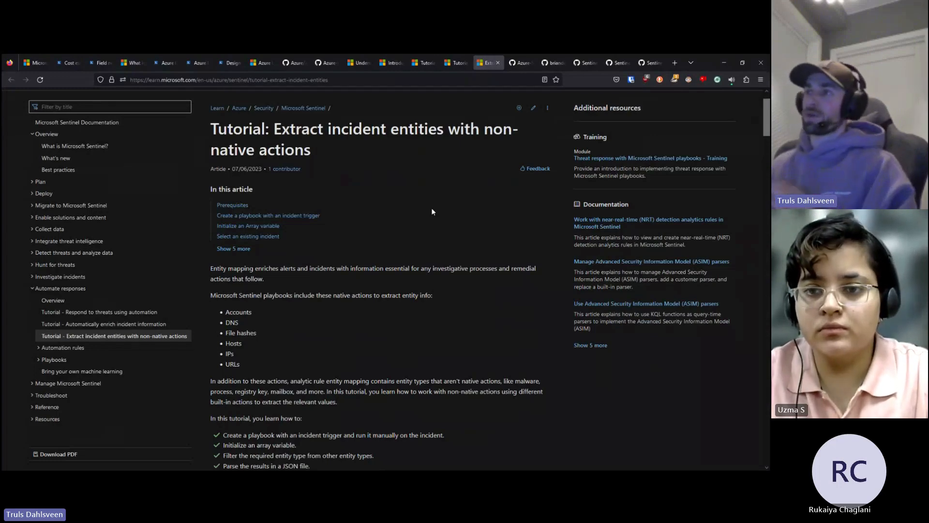
pyautogui.moveTo(490, 111)
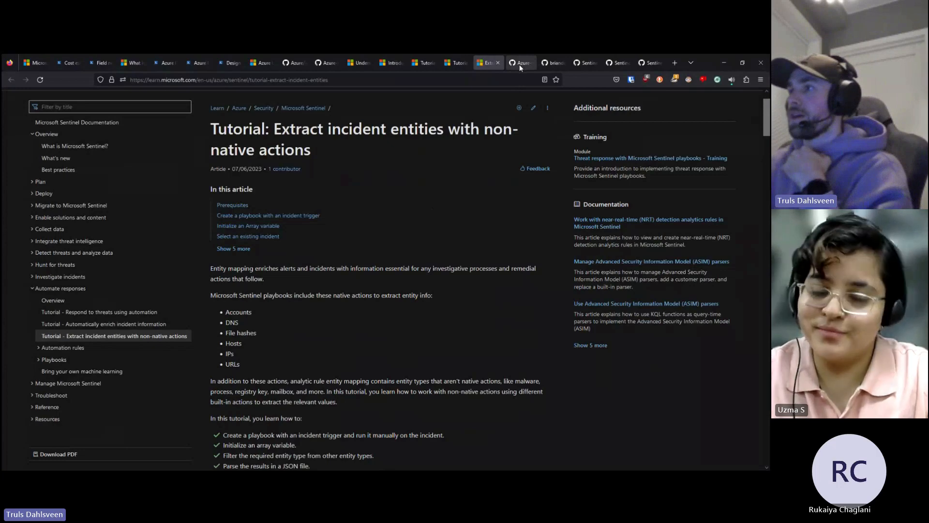
# - Go up to the Azure-Sentinel Playbooks folder and scroll through its sample playbook list
pyautogui.click(519, 62)
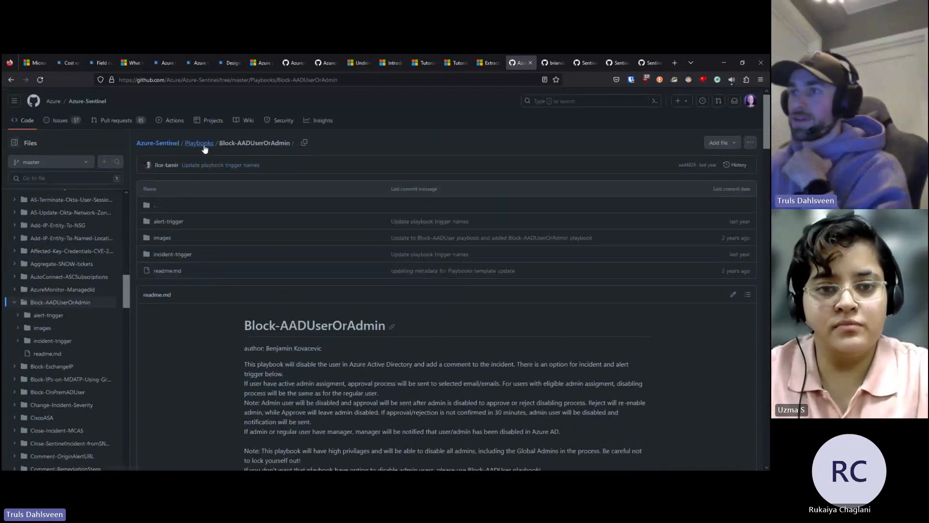
pyautogui.click(198, 143)
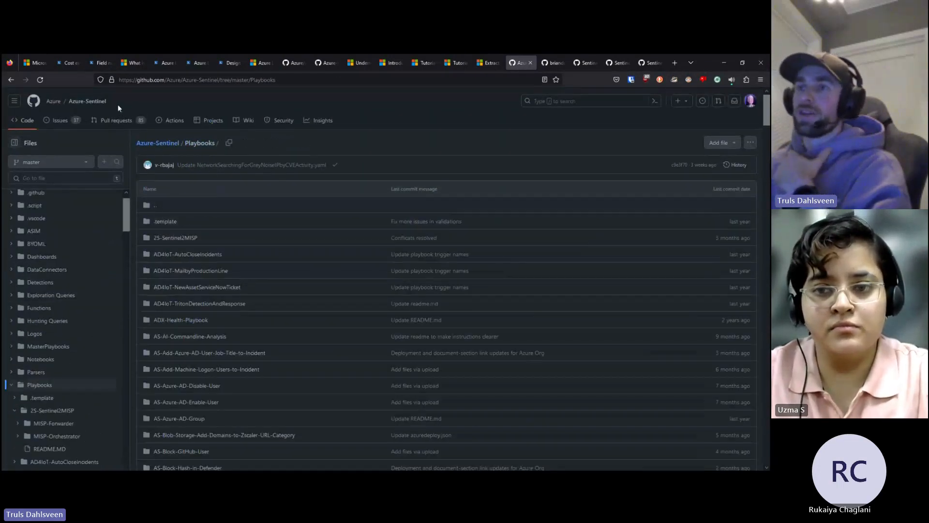
pyautogui.moveTo(253, 177)
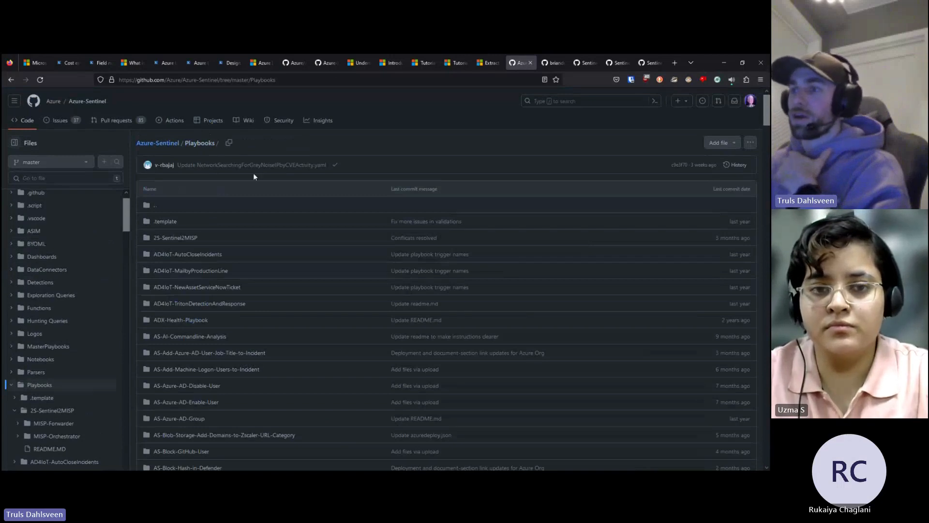
pyautogui.moveTo(258, 257)
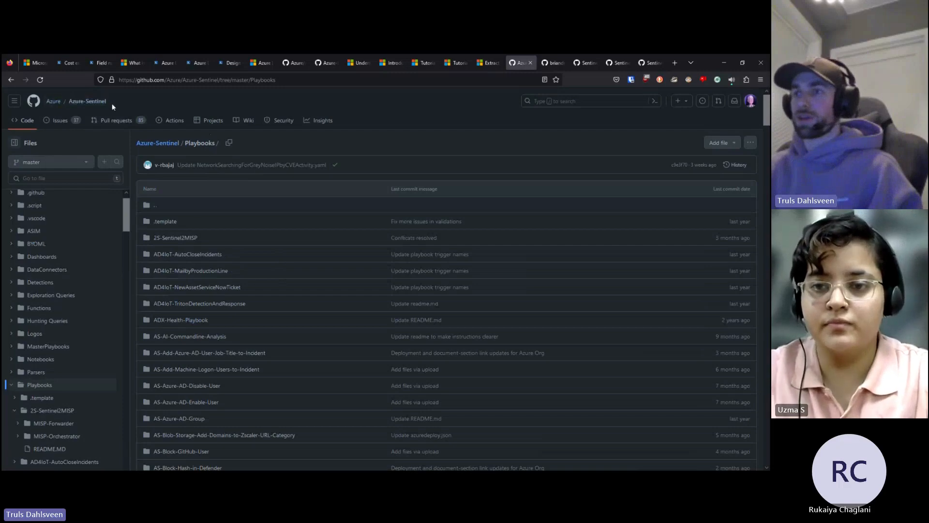
pyautogui.scroll(-3)
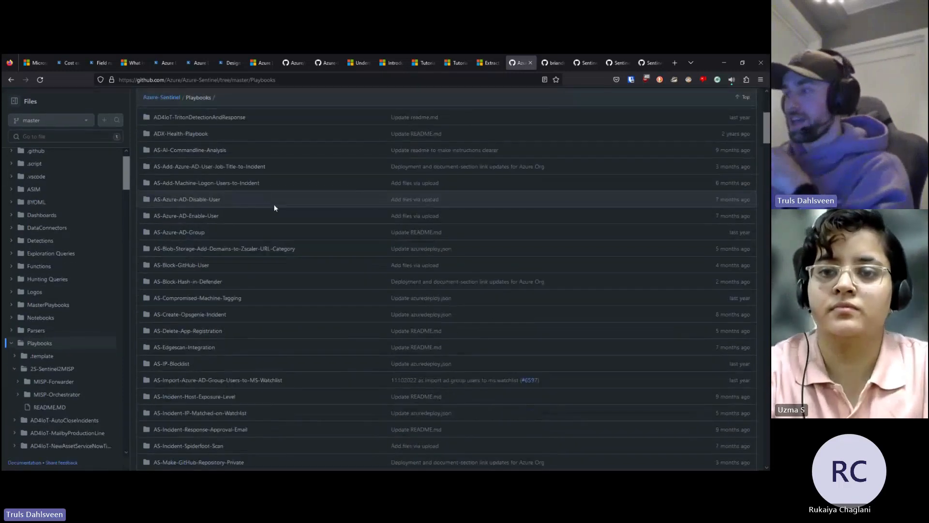
pyautogui.scroll(-3)
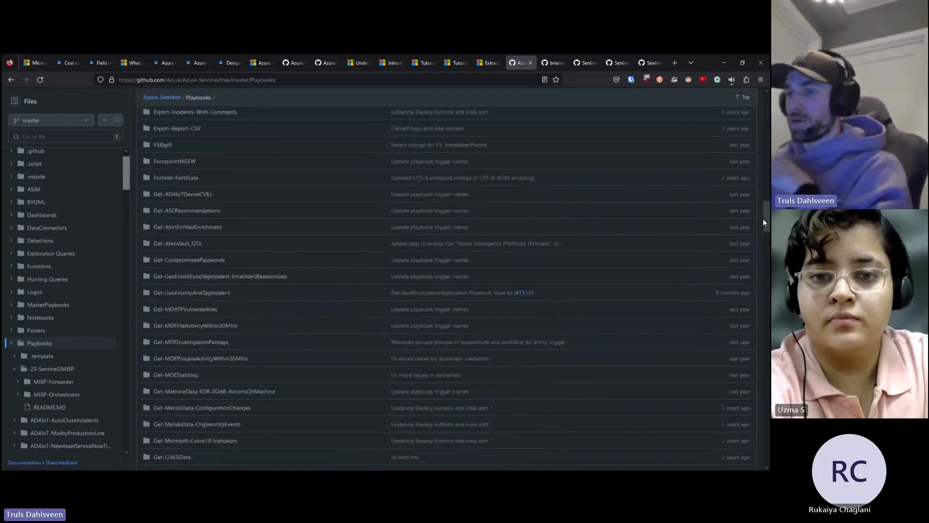
pyautogui.scroll(-3)
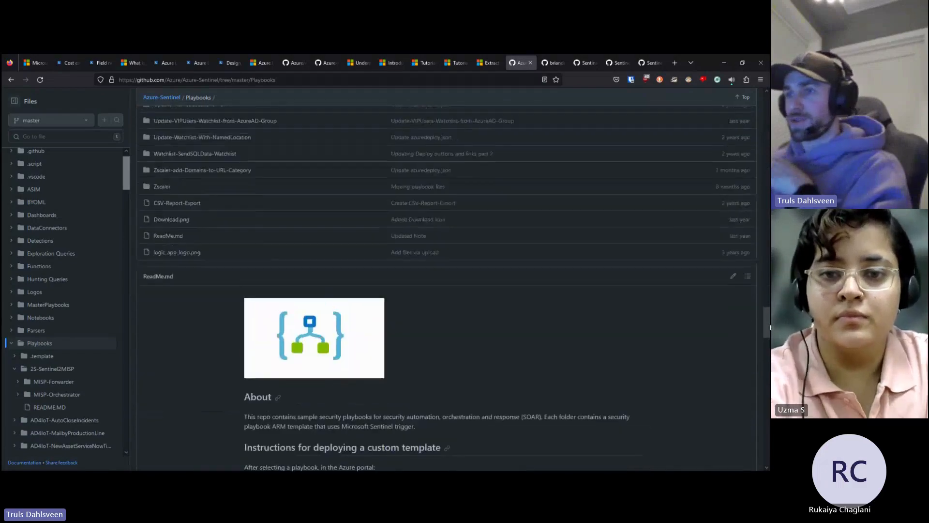
pyautogui.scroll(-3)
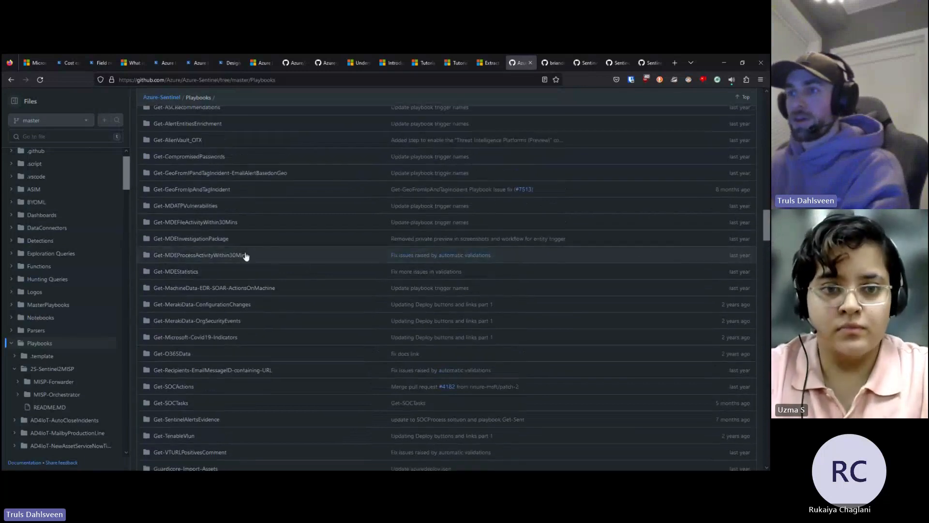
pyautogui.moveTo(201, 304)
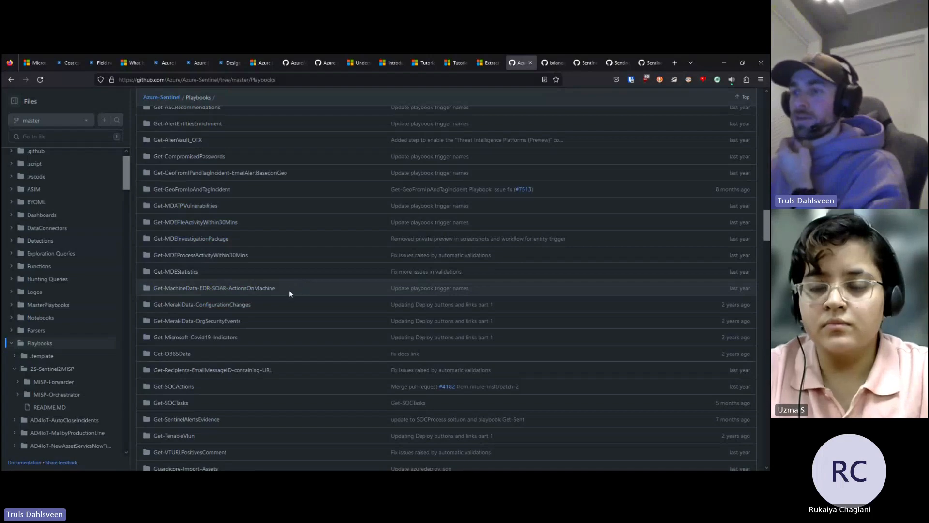
pyautogui.scroll(3)
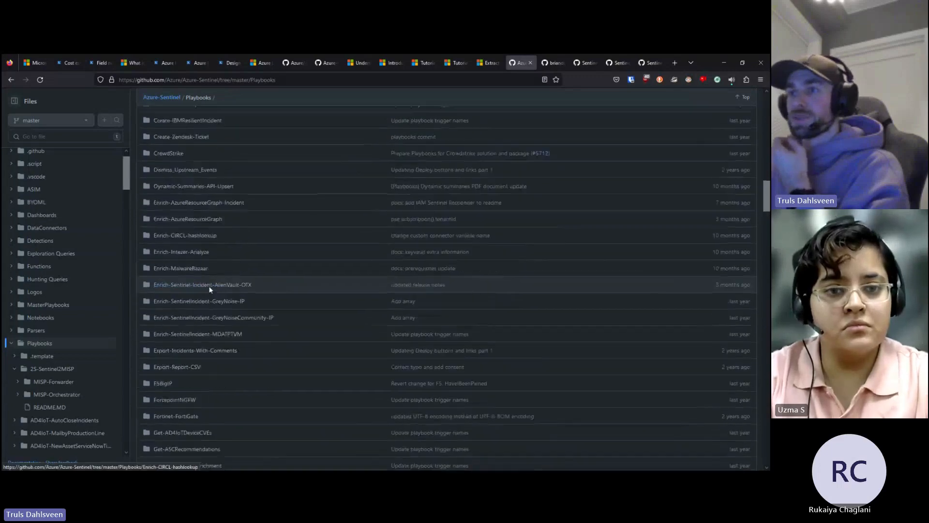
pyautogui.scroll(-3)
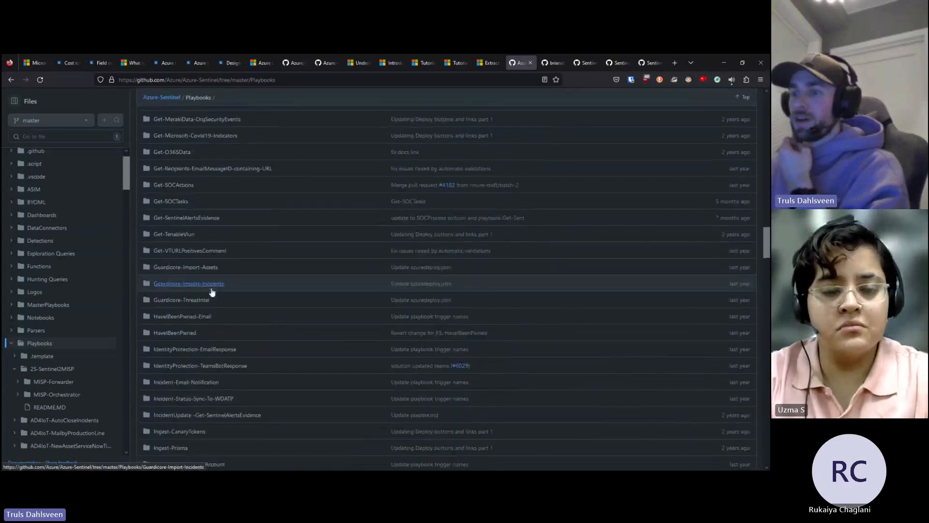
pyautogui.scroll(-3)
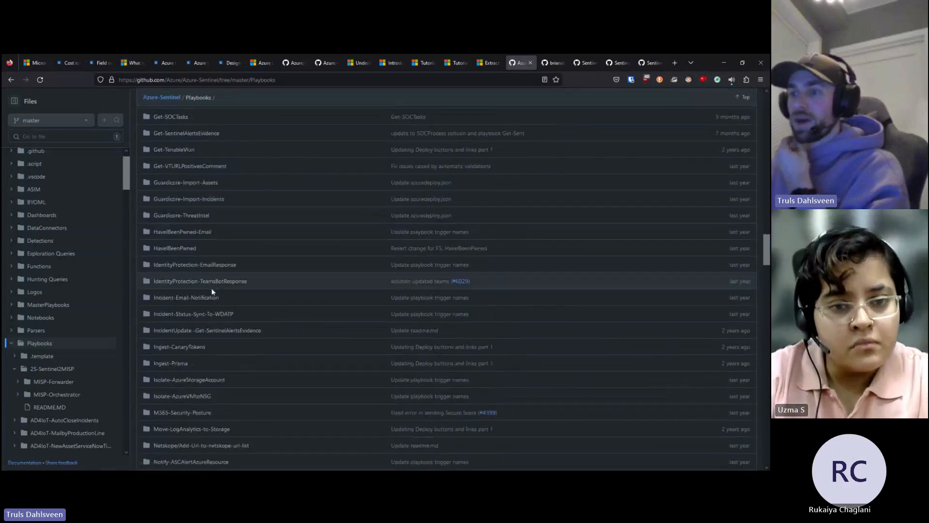
pyautogui.scroll(-3)
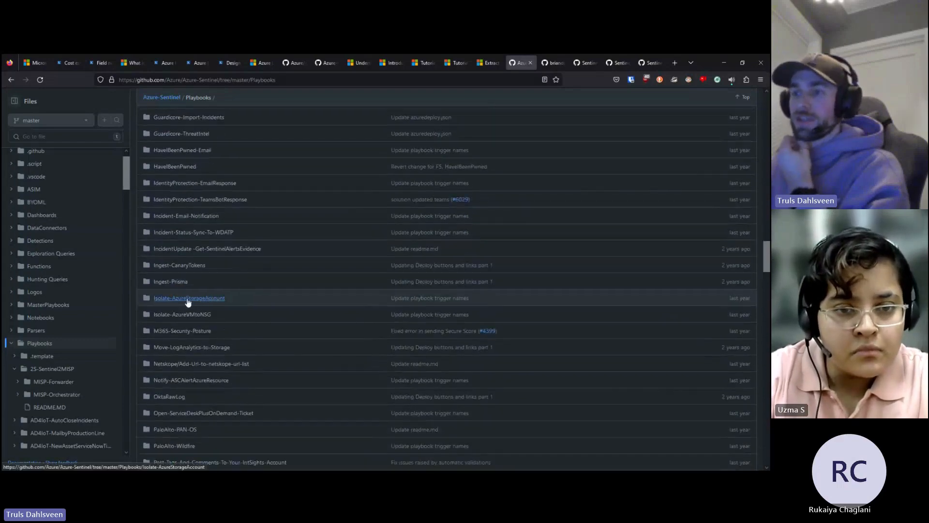
# - Open the Isolate-AzureStorageAccount playbook folder to view its readme
pyautogui.click(188, 297)
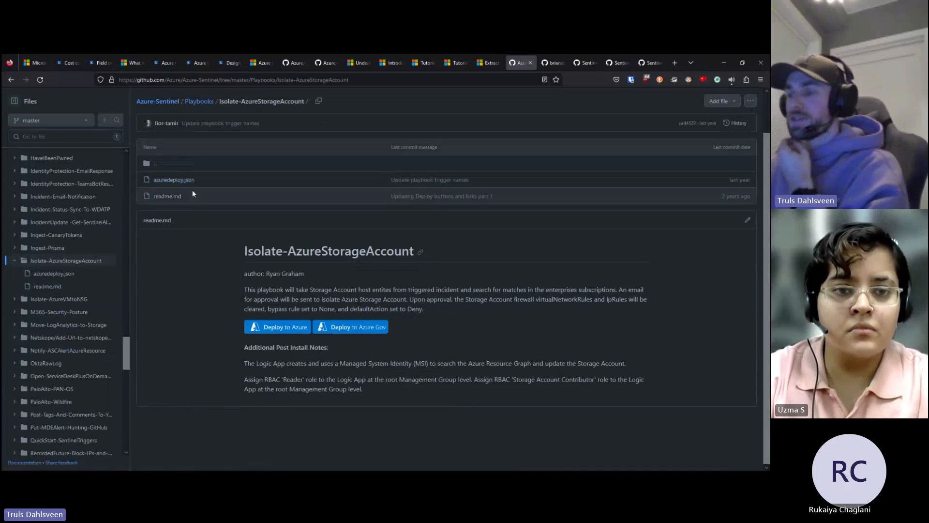
pyautogui.moveTo(219, 265)
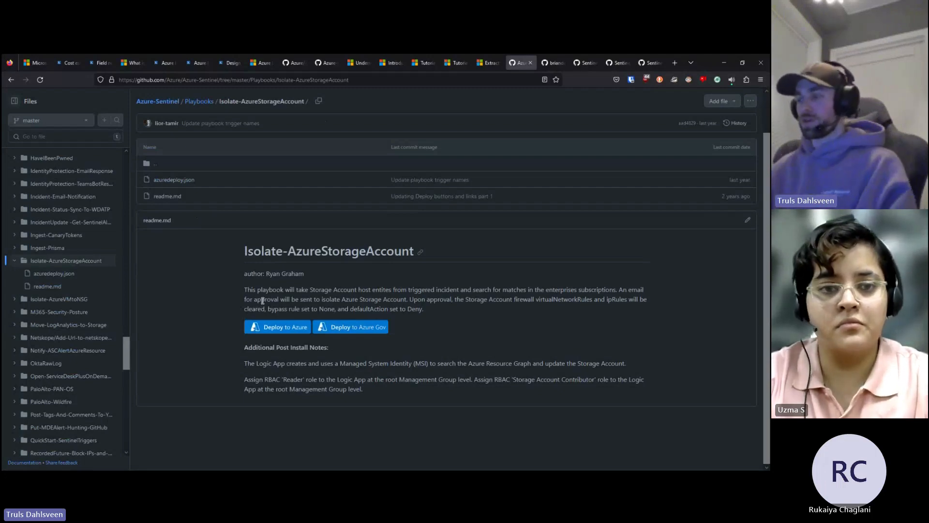
pyautogui.moveTo(402, 240)
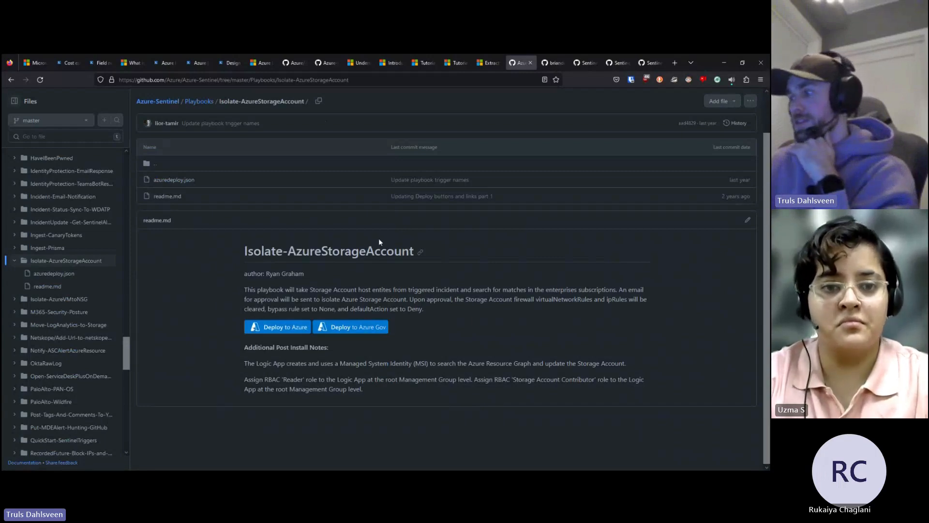
pyautogui.moveTo(220, 123)
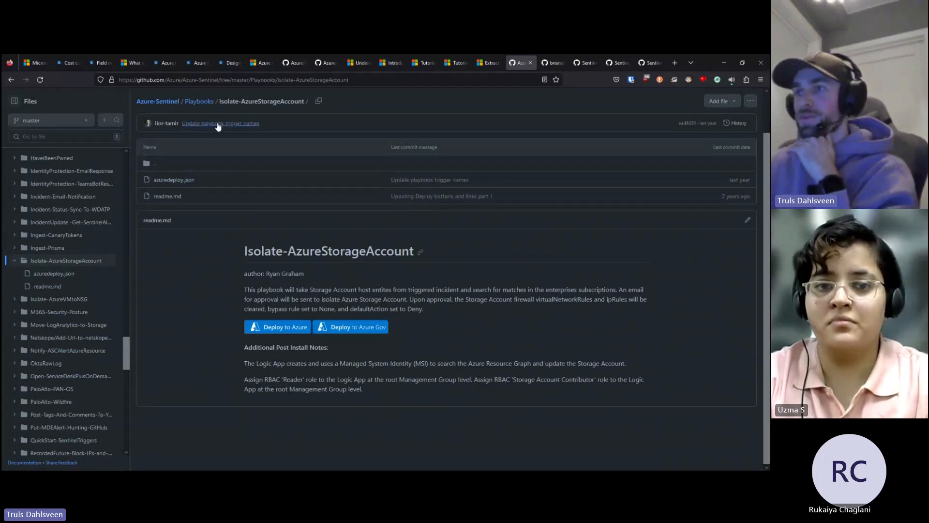
pyautogui.moveTo(281, 216)
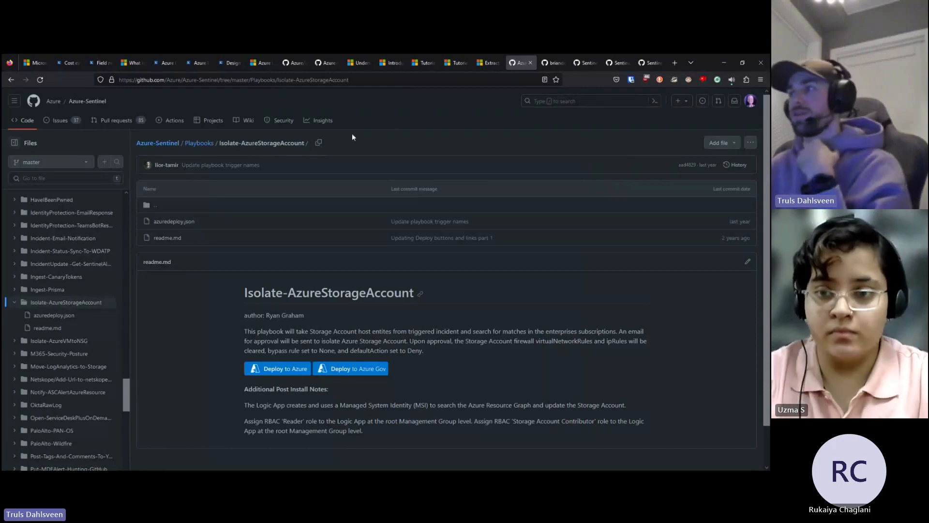
pyautogui.moveTo(435, 115)
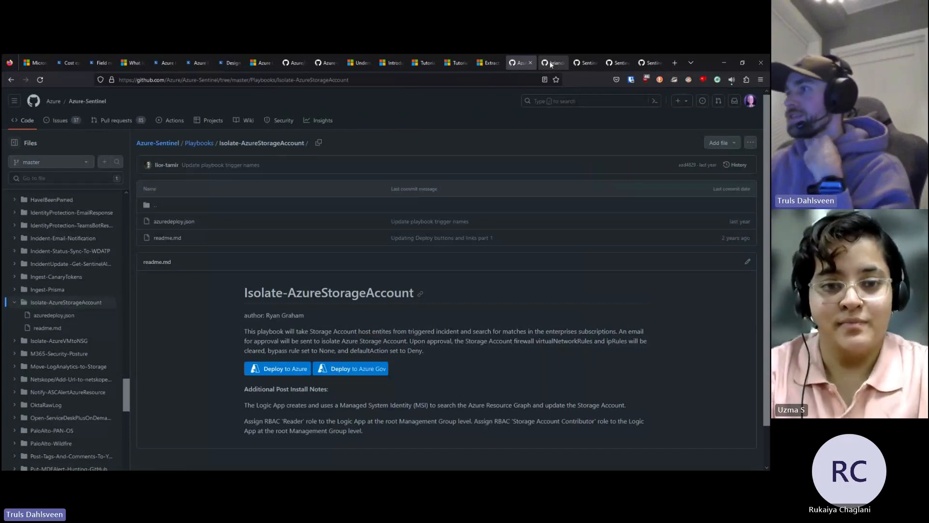
# - Switch to the SentinelAutomationModules repository and scroll its STAT readme
pyautogui.click(551, 62)
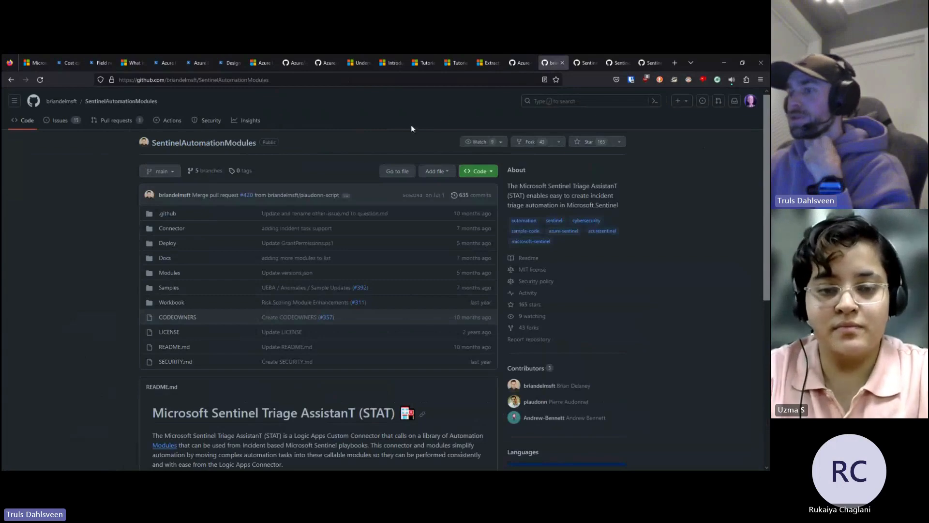
pyautogui.scroll(-3)
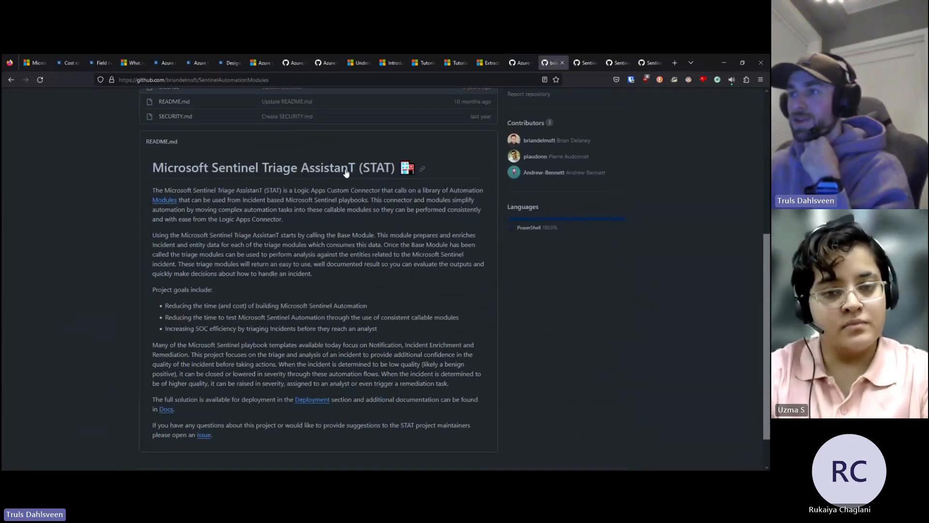
pyautogui.moveTo(422, 168)
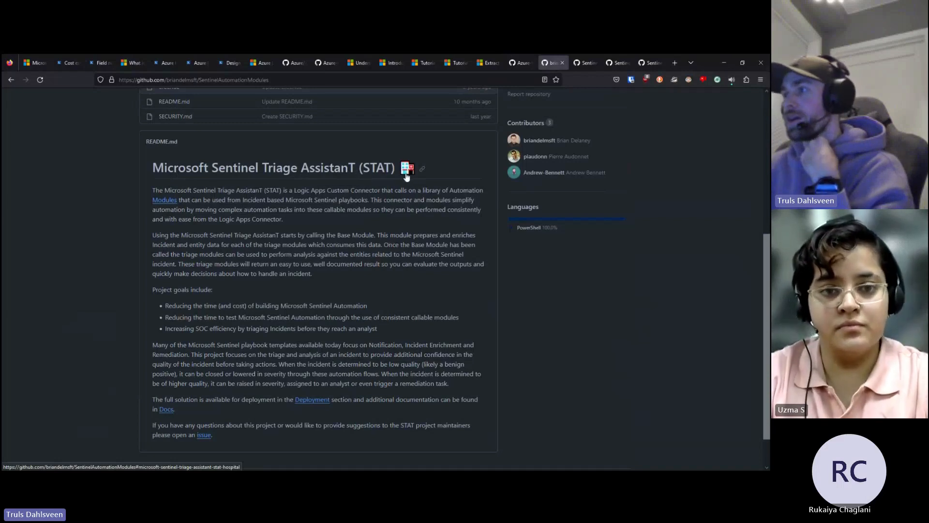
pyautogui.moveTo(340, 229)
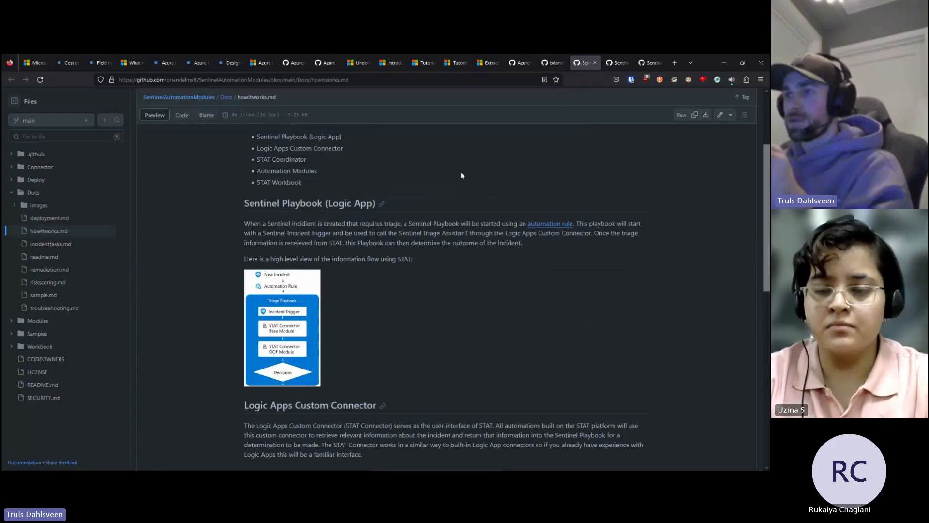
# - Scroll howitworks.md down to the STAT Coordinator and Automation Modules sections
pyautogui.scroll(-3)
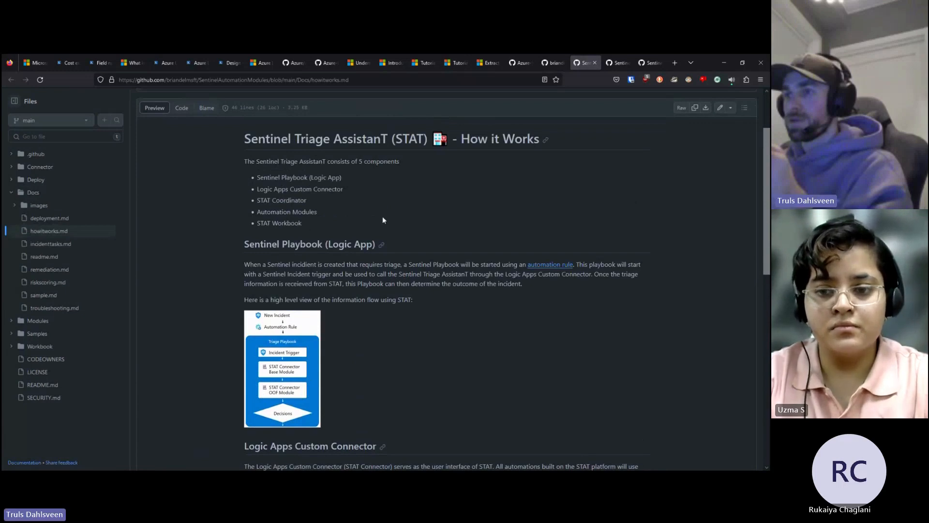
pyautogui.scroll(-3)
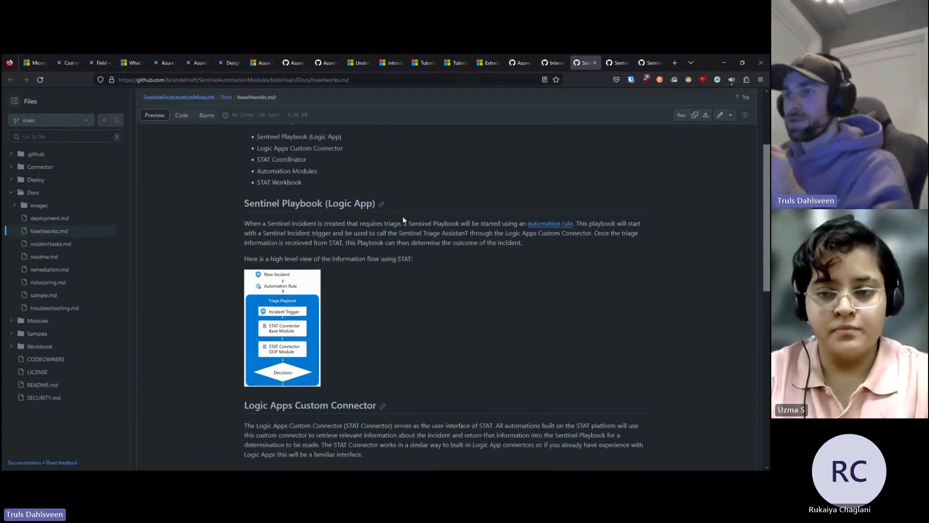
pyautogui.scroll(-3)
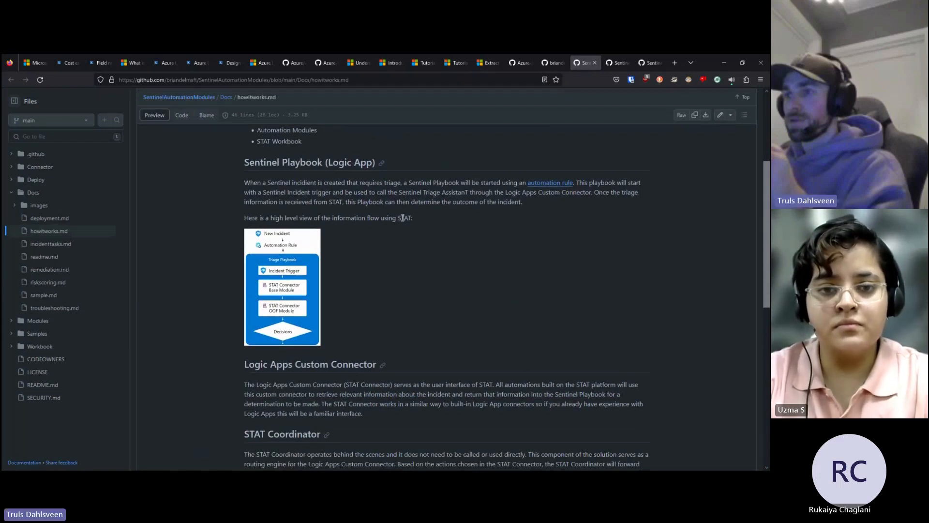
pyautogui.moveTo(422, 232)
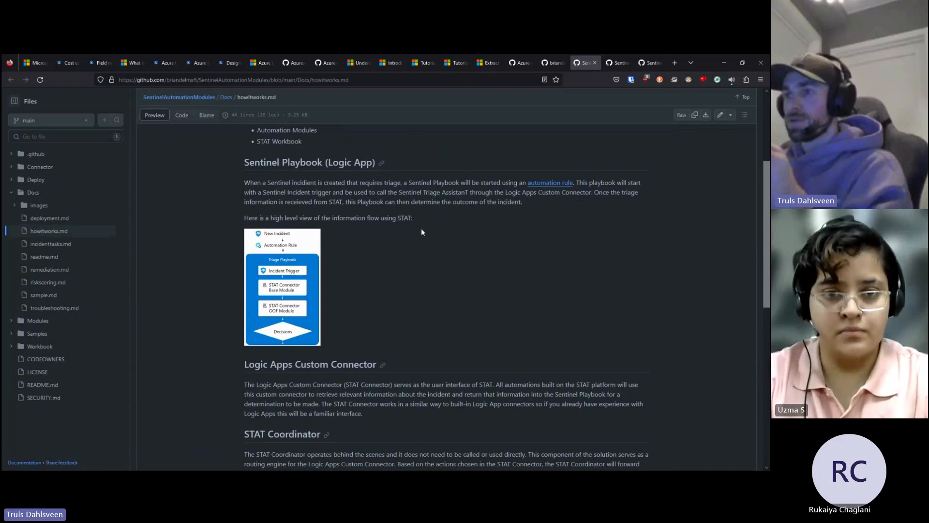
pyautogui.scroll(-3)
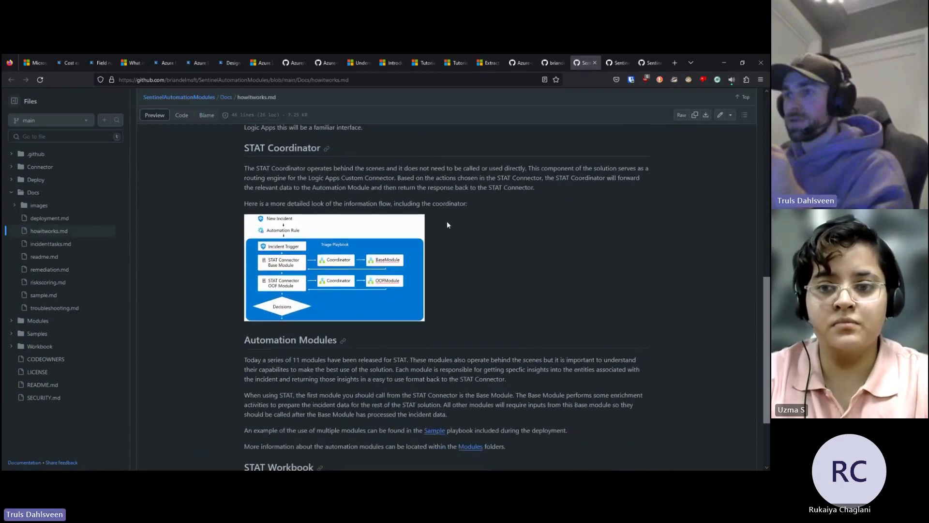
pyautogui.moveTo(286, 248)
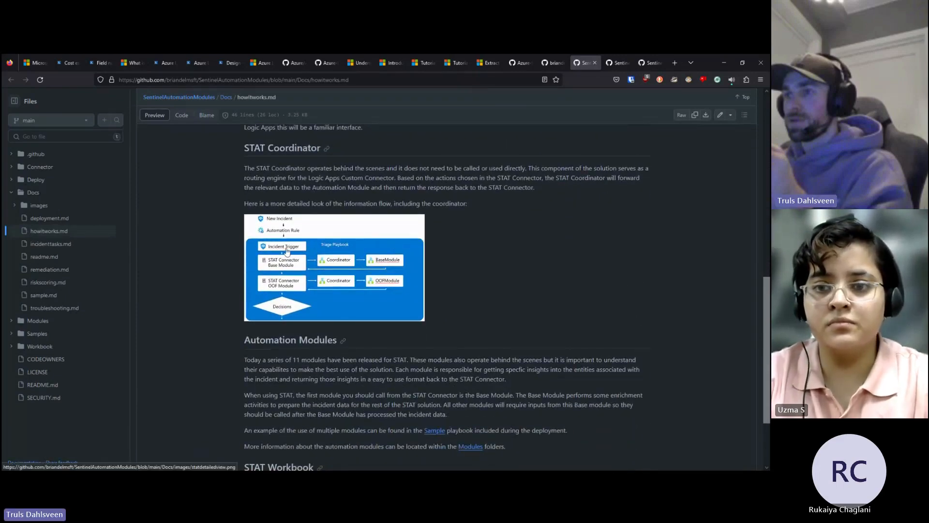
pyautogui.moveTo(320, 249)
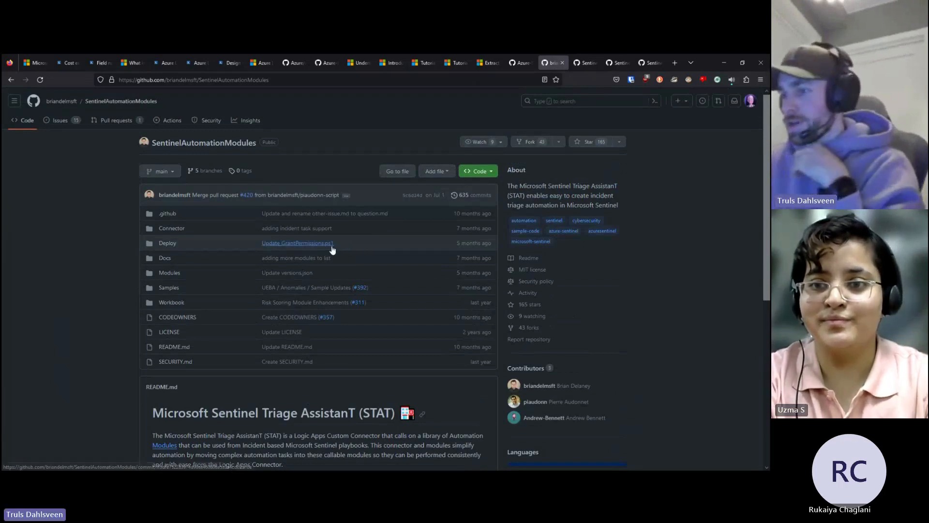
# - Scroll the STAT README through its project goals and documentation links
pyautogui.scroll(-3)
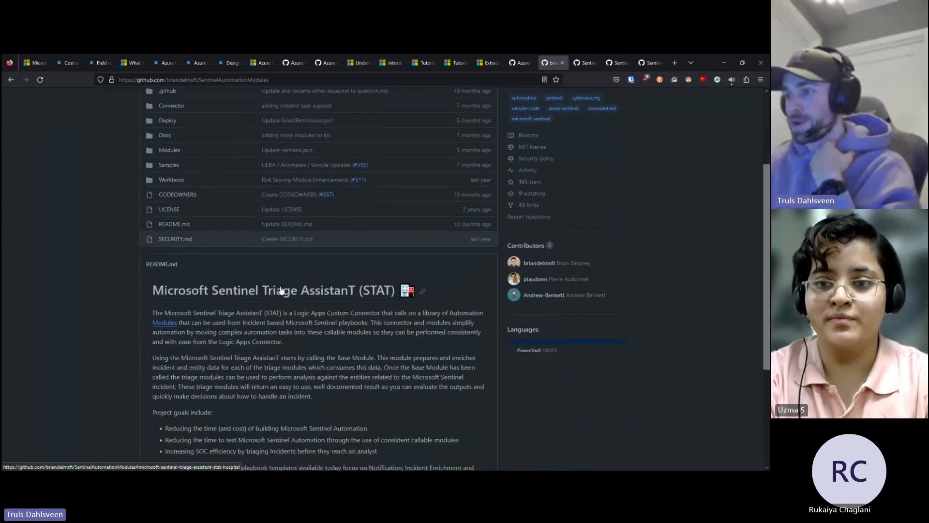
pyautogui.scroll(-3)
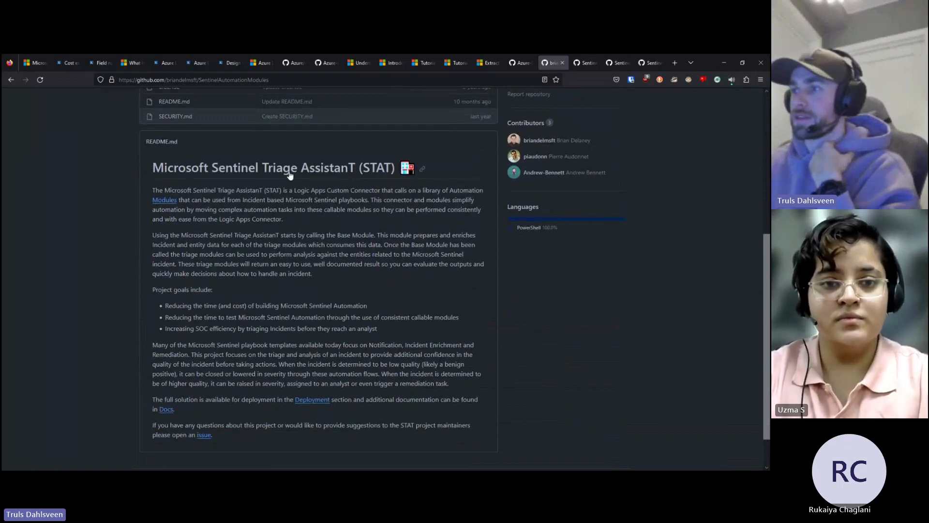
pyautogui.moveTo(347, 193)
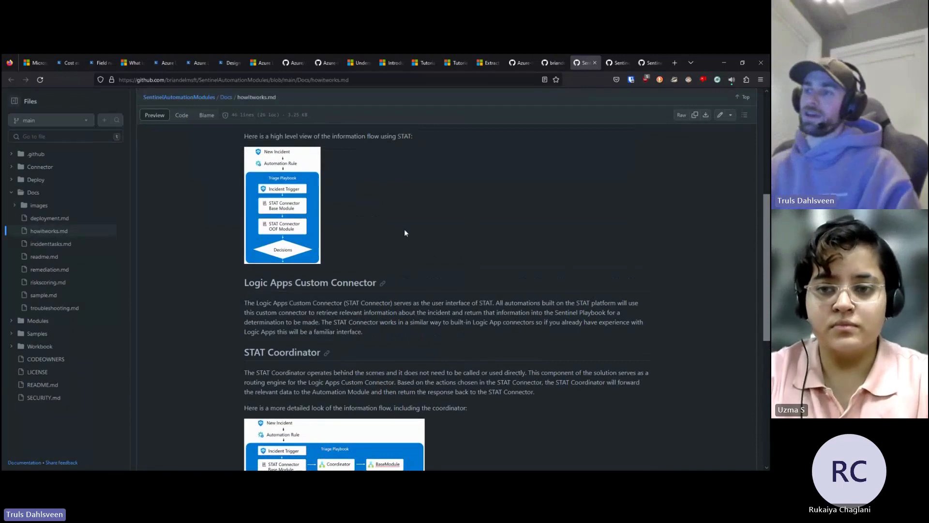
pyautogui.moveTo(408, 237)
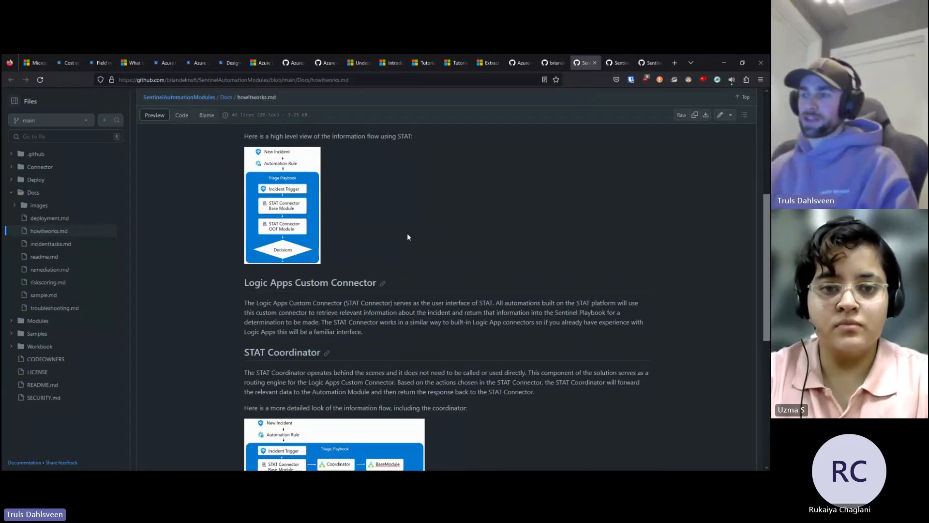
# - Scroll through the STAT deployment document covering Azure resource deployment and post-deployment permissions
pyautogui.scroll(-3)
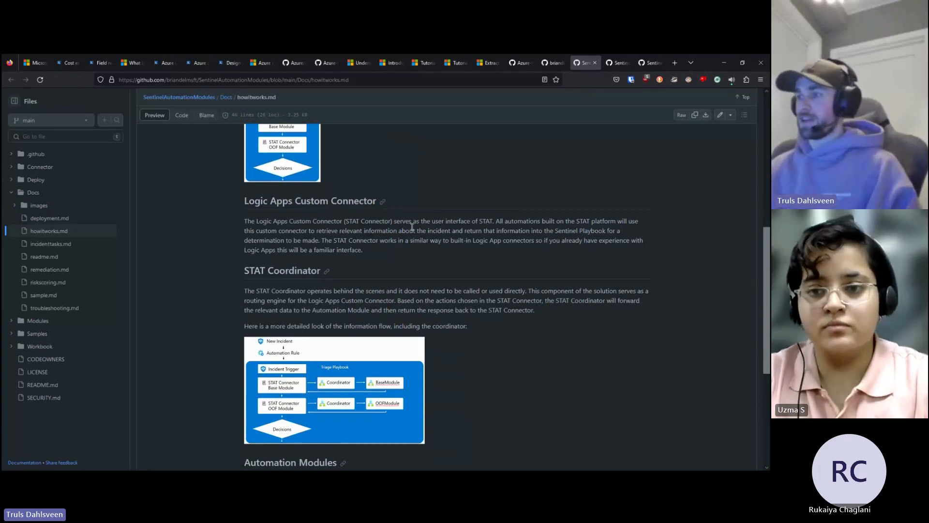
pyautogui.scroll(-3)
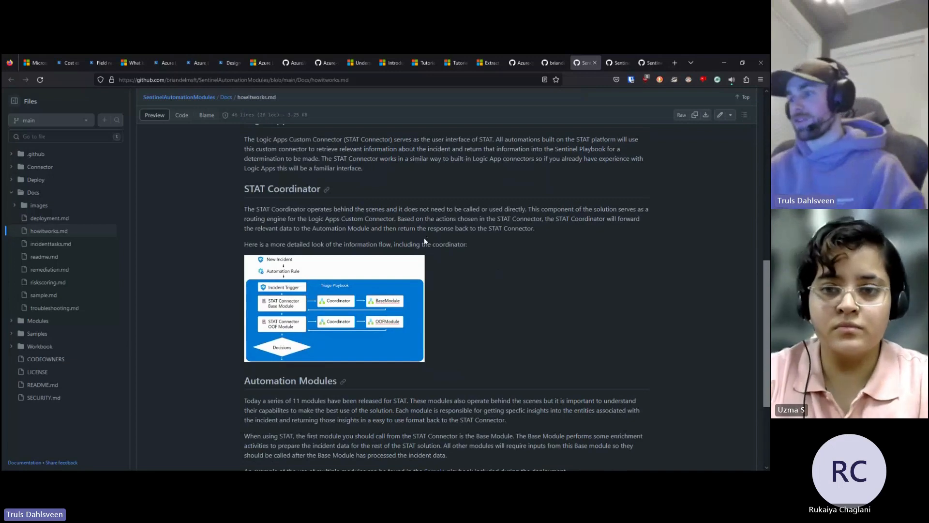
pyautogui.scroll(-3)
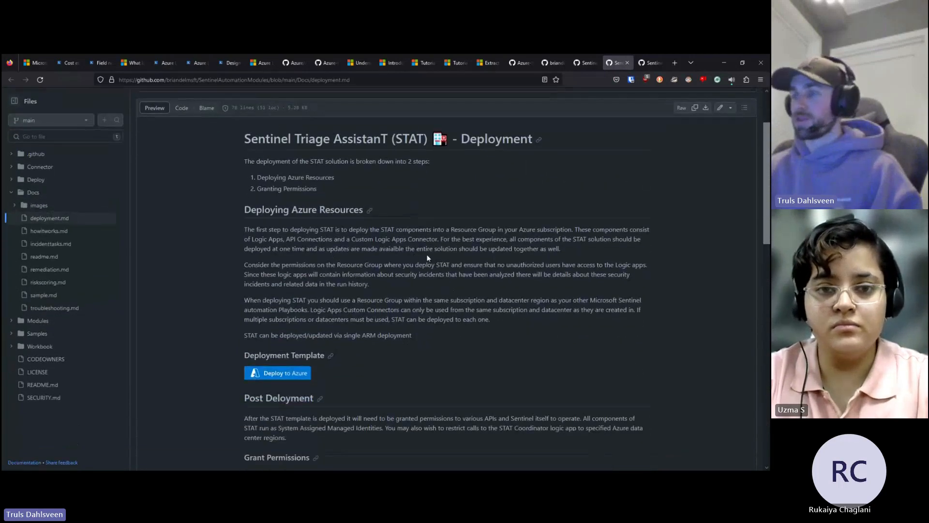
# - Scroll sample.md to the Sample Screenshot and open sampletriage.png at full size
pyautogui.scroll(-3)
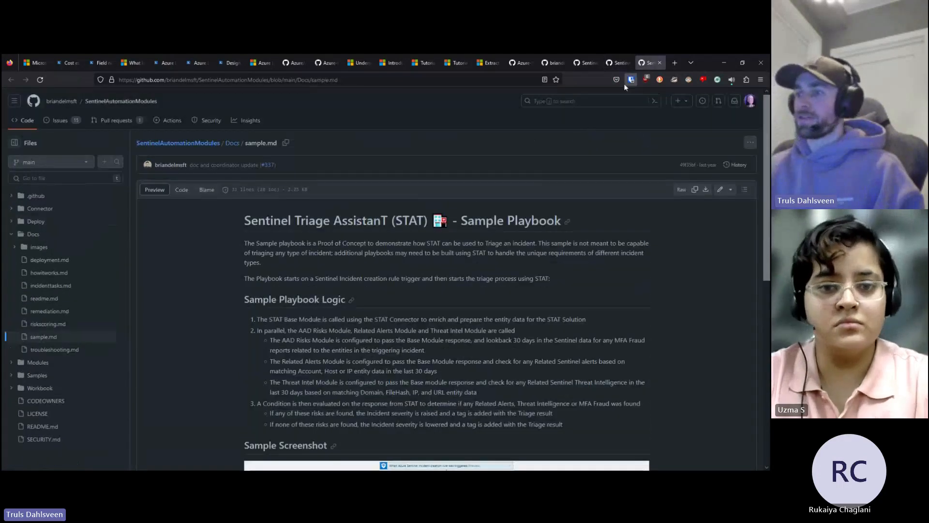
pyautogui.scroll(-3)
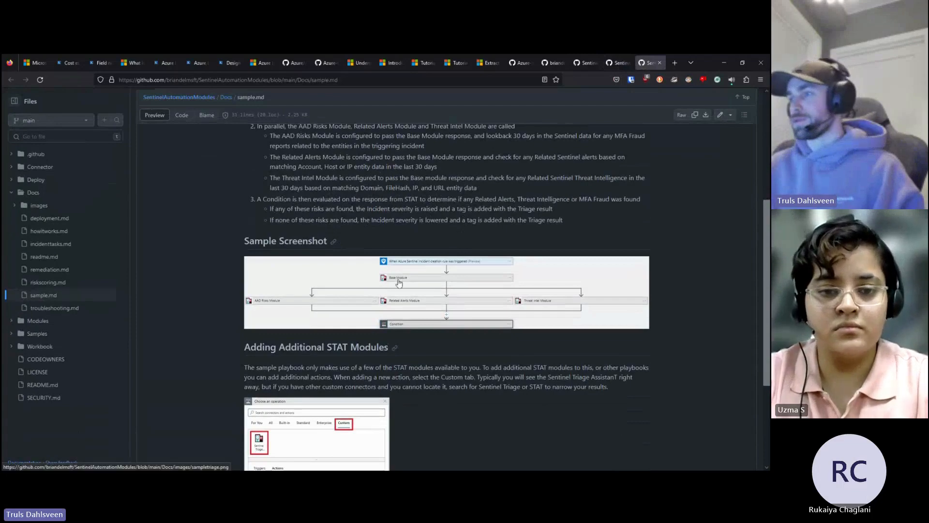
pyautogui.click(446, 292)
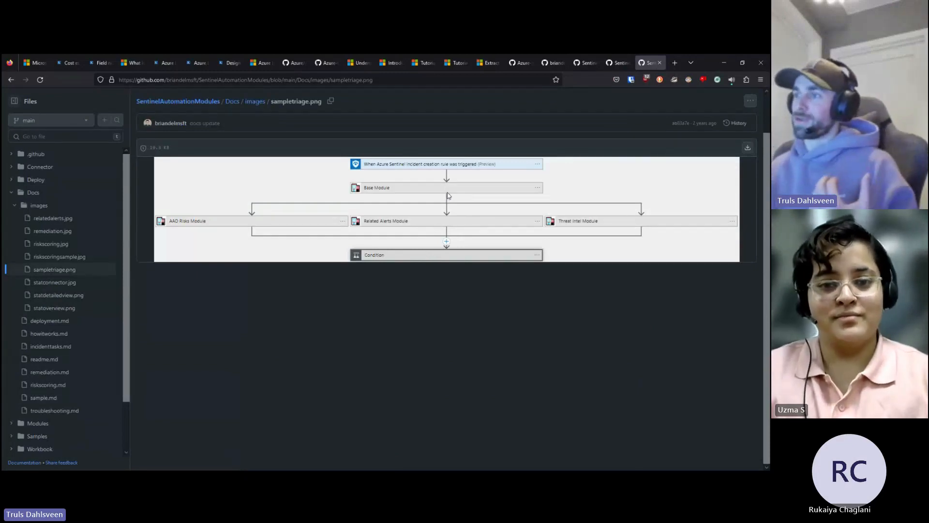
pyautogui.moveTo(468, 190)
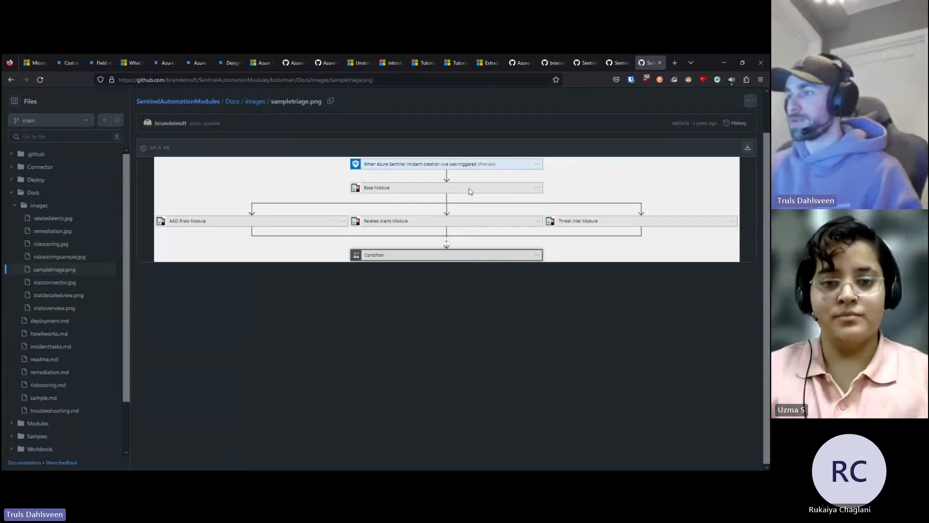
pyautogui.moveTo(543, 227)
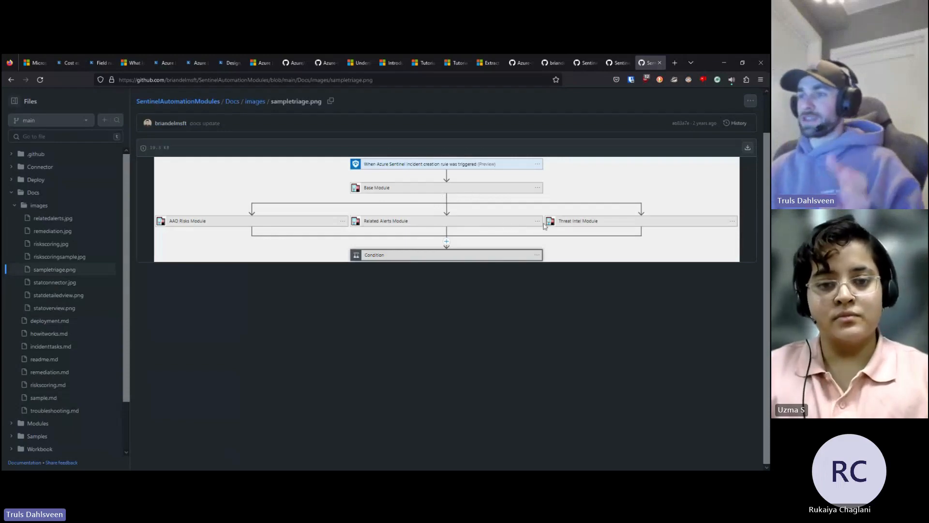
pyautogui.moveTo(343, 225)
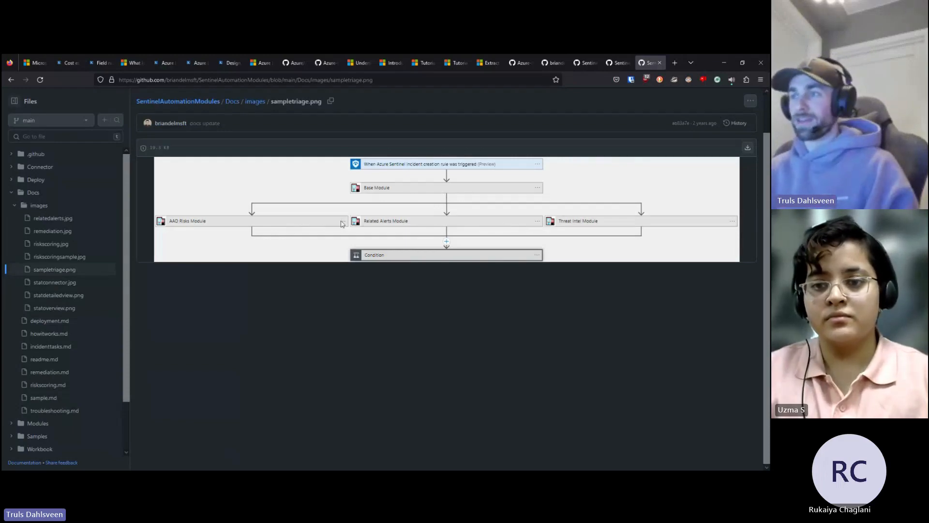
pyautogui.moveTo(449, 273)
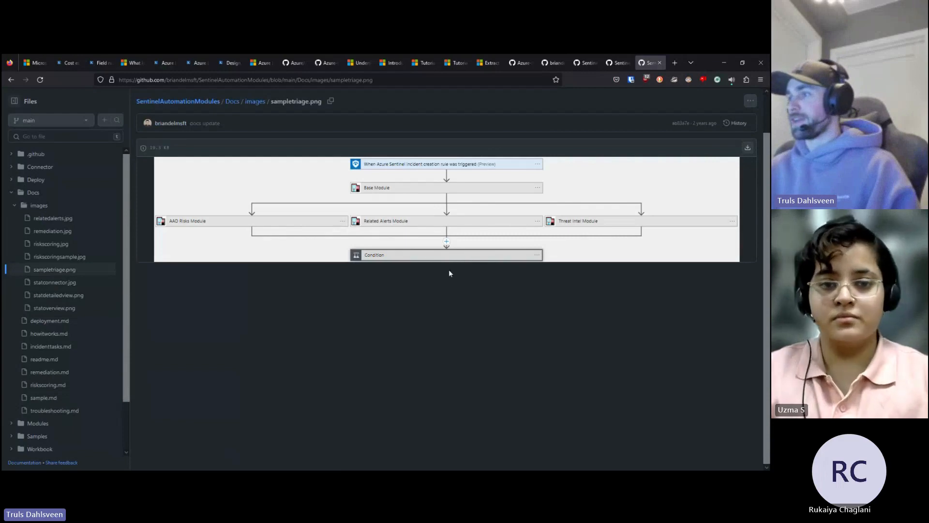
pyautogui.moveTo(438, 292)
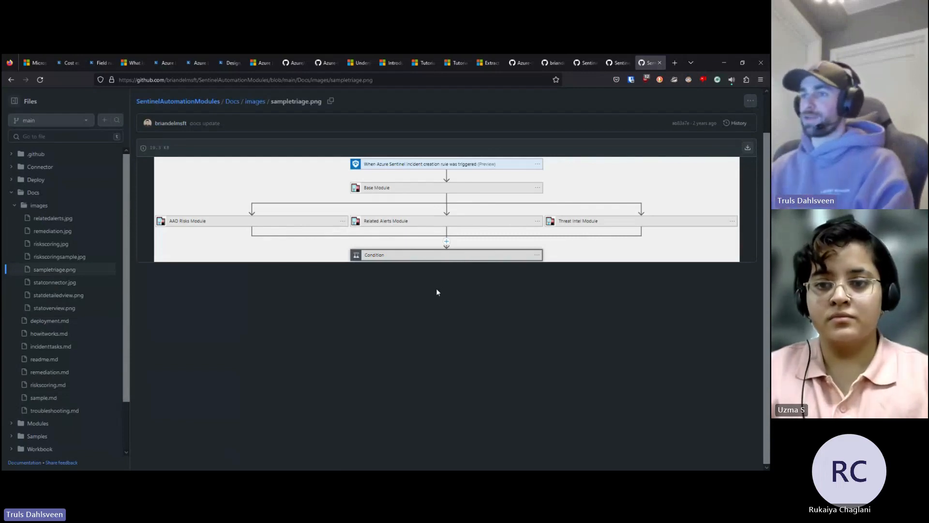